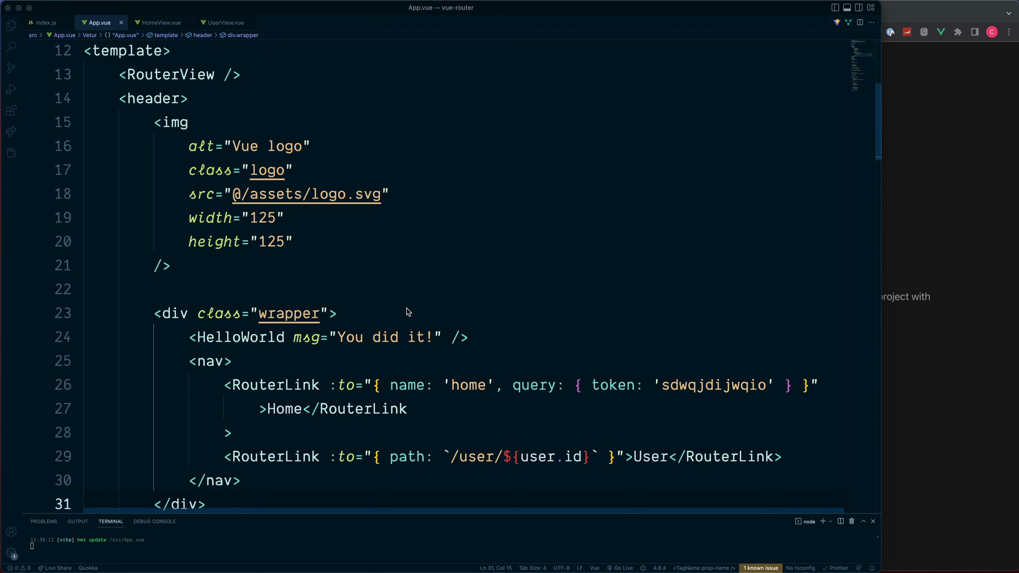
Strip the user id from the User link so it goes to plain /user, and duplicate that line
scroll(down, 3)
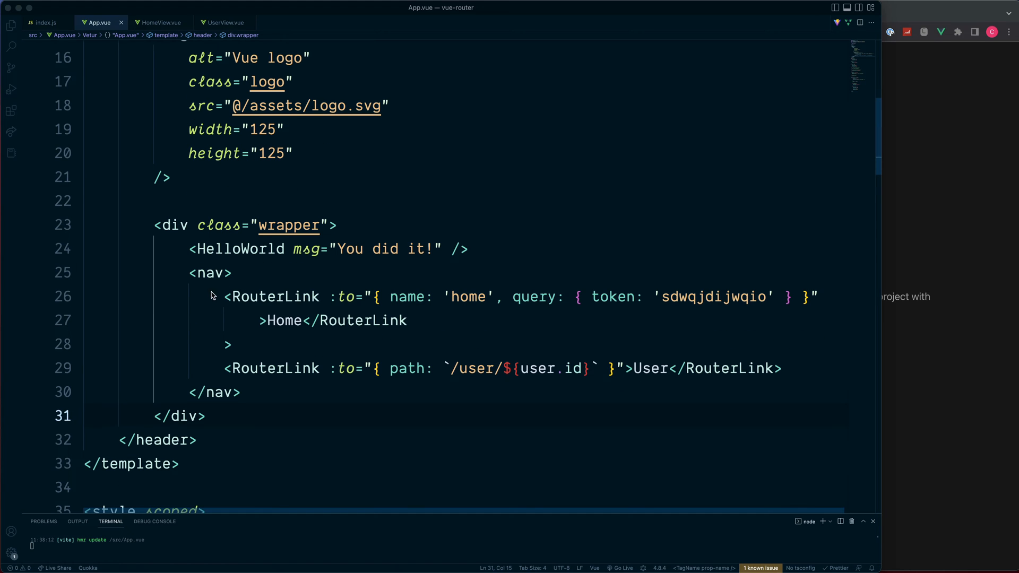
drag(224, 296, 782, 368)
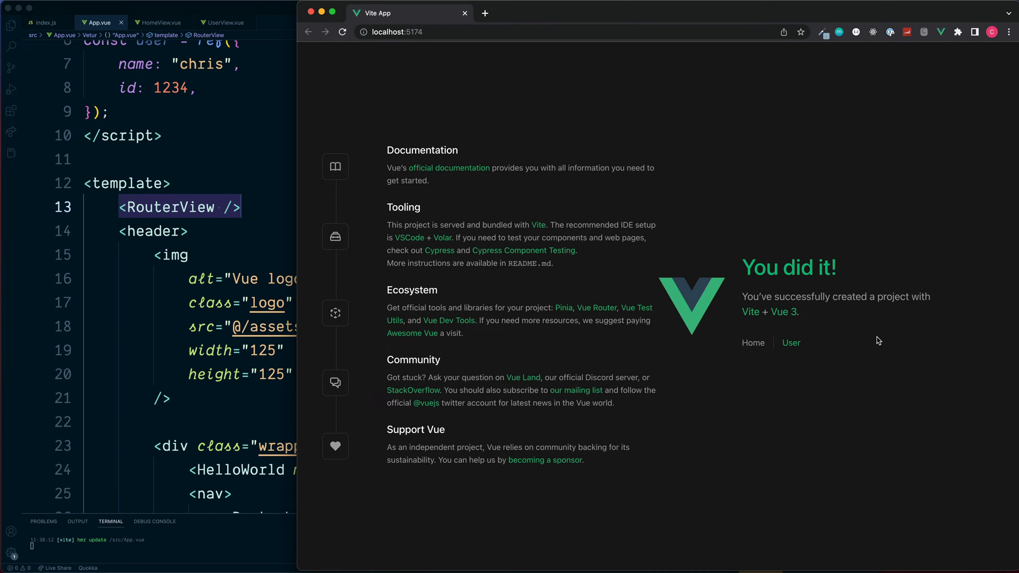
mouse_move(648, 441)
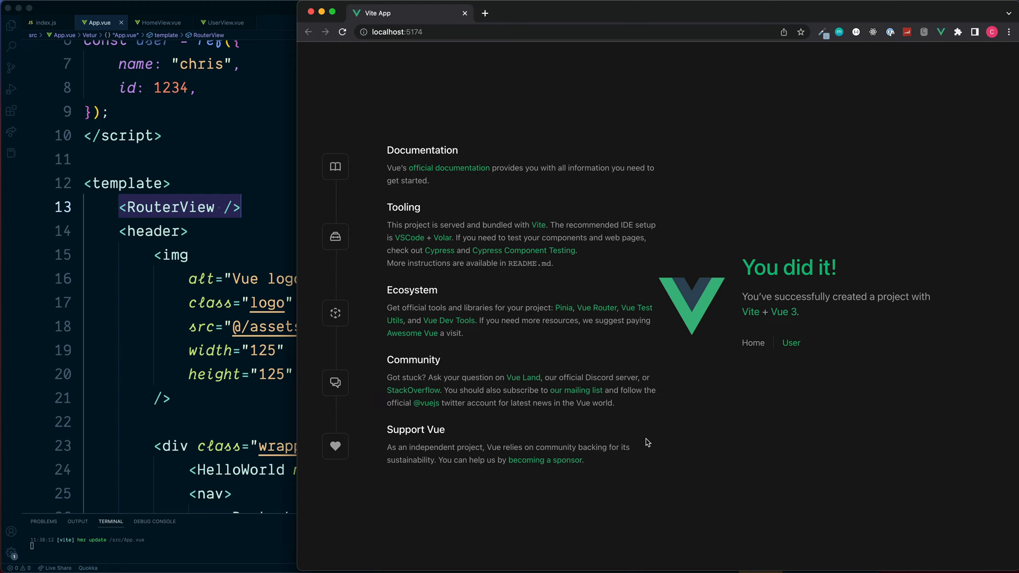
mouse_move(573, 418)
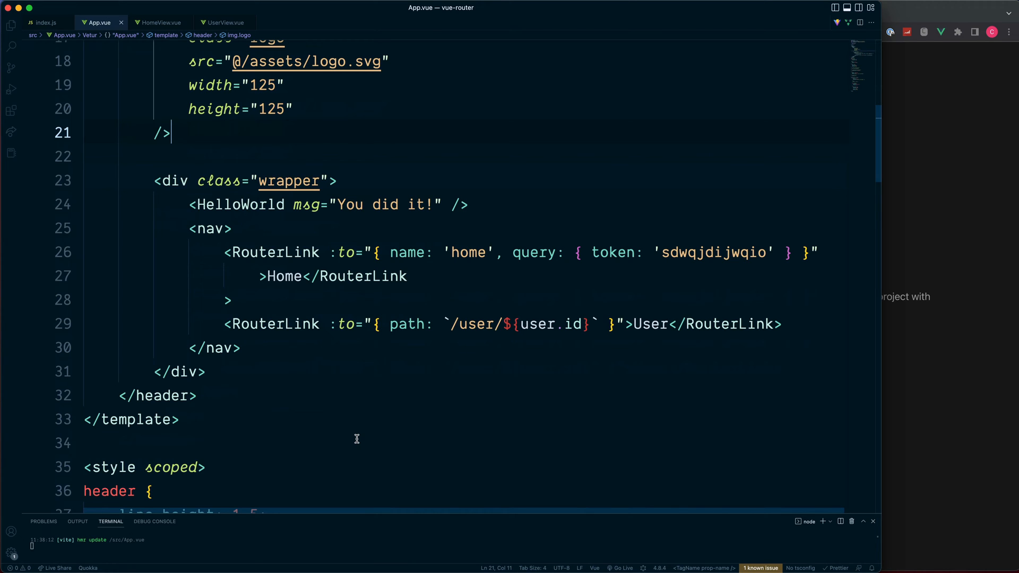
double_click(549, 324)
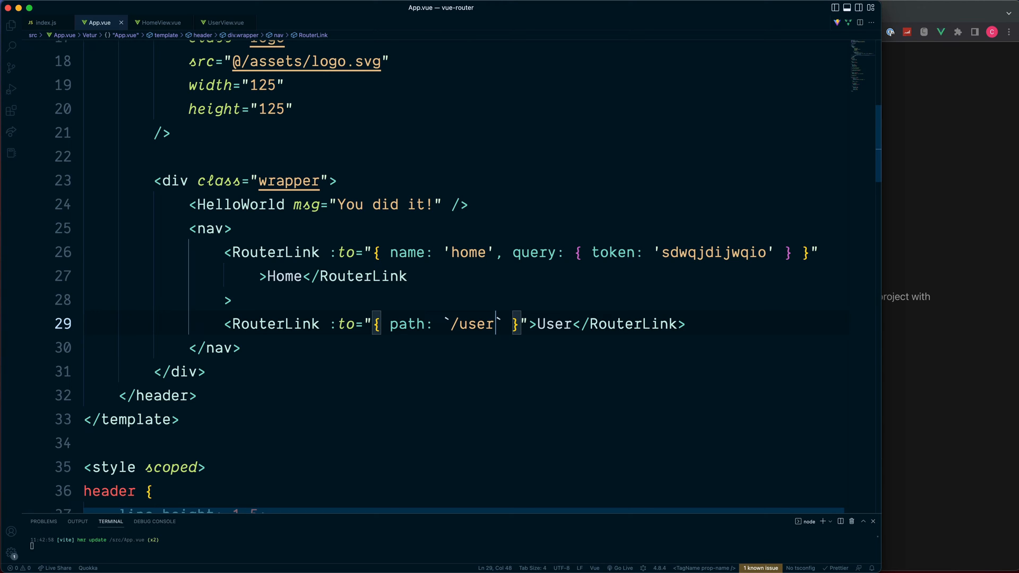
key(Shift+Alt+Down)
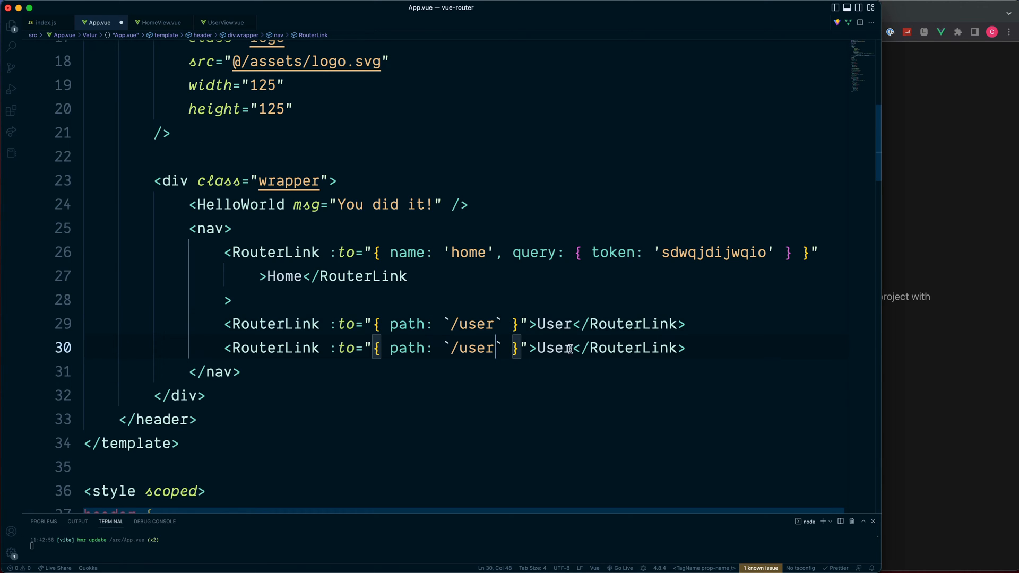
Turn the copy into an Account link bound to `/account/${user.id}`
double_click(555, 348)
text(Accout)
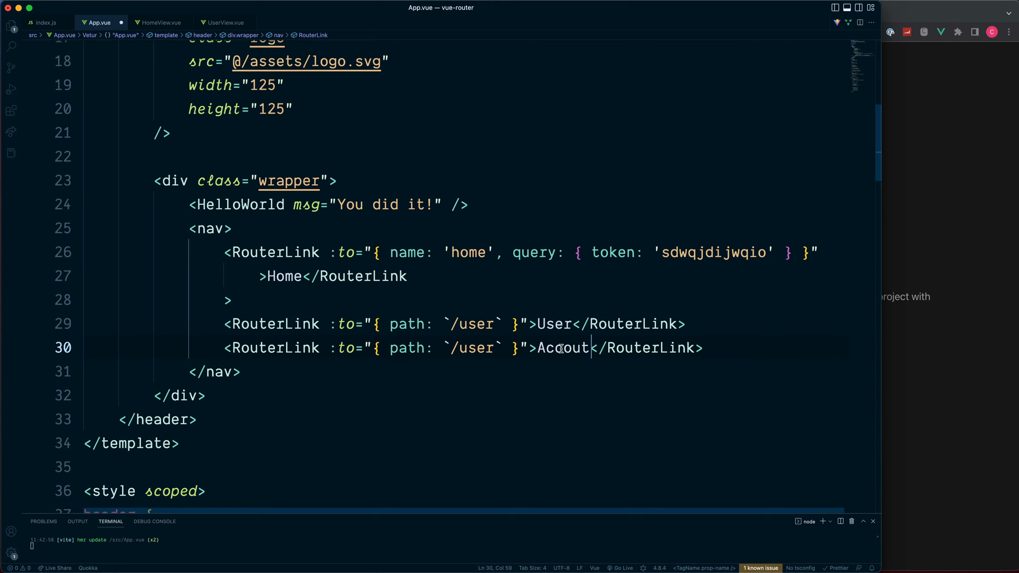
click(496, 349)
text(/)
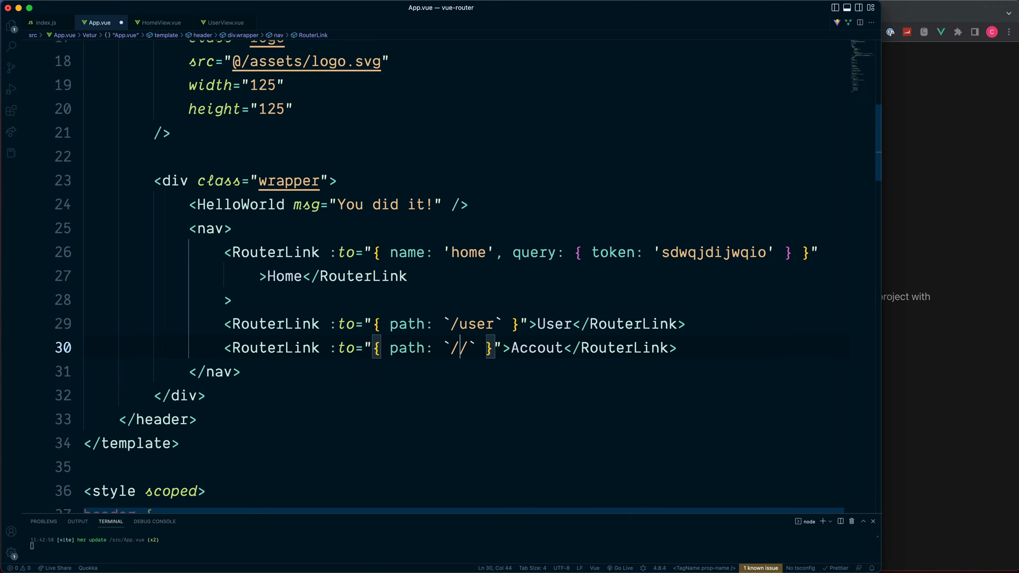
text(account)
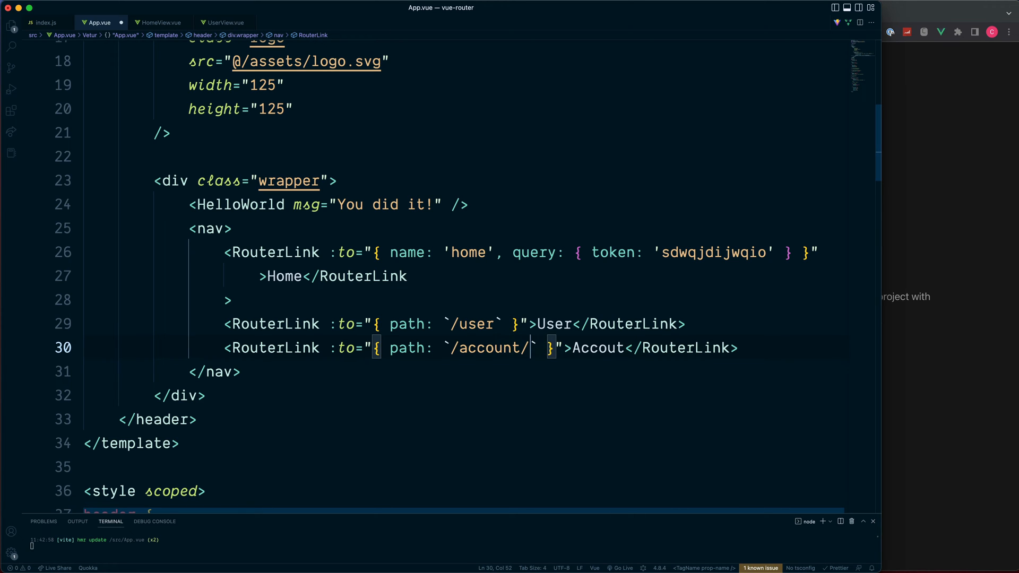
text(${})
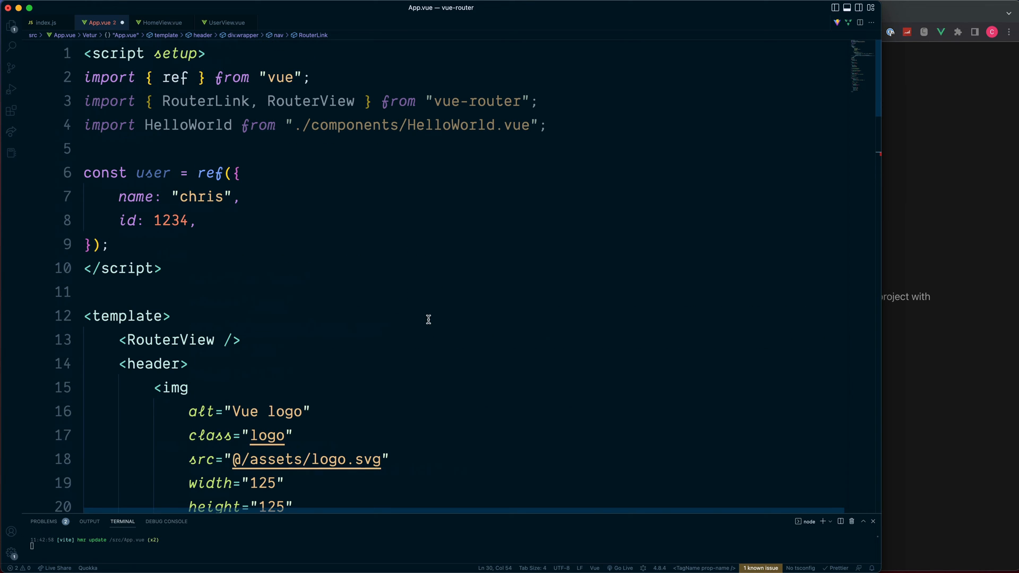
double_click(153, 172)
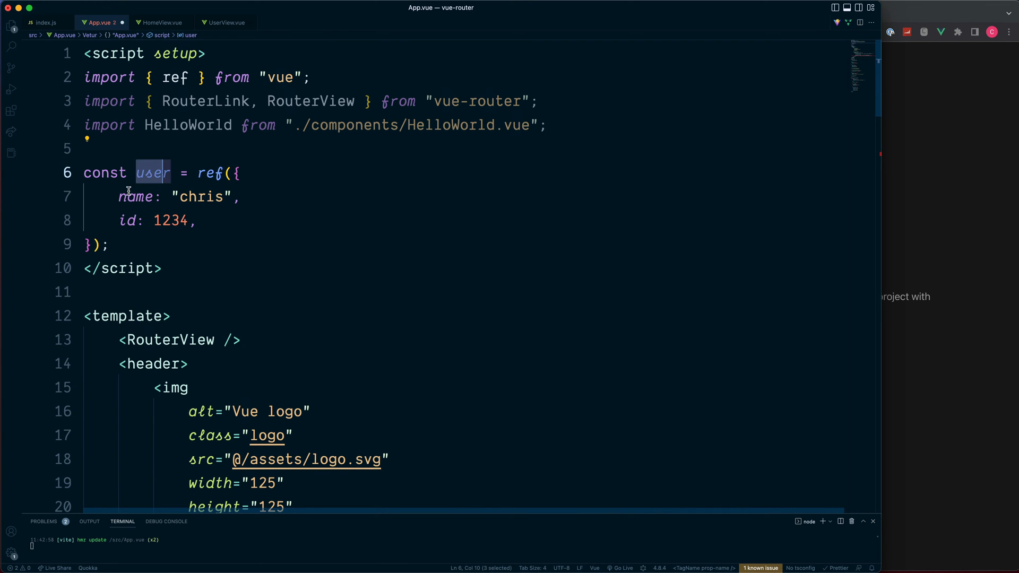
scroll(down, 3)
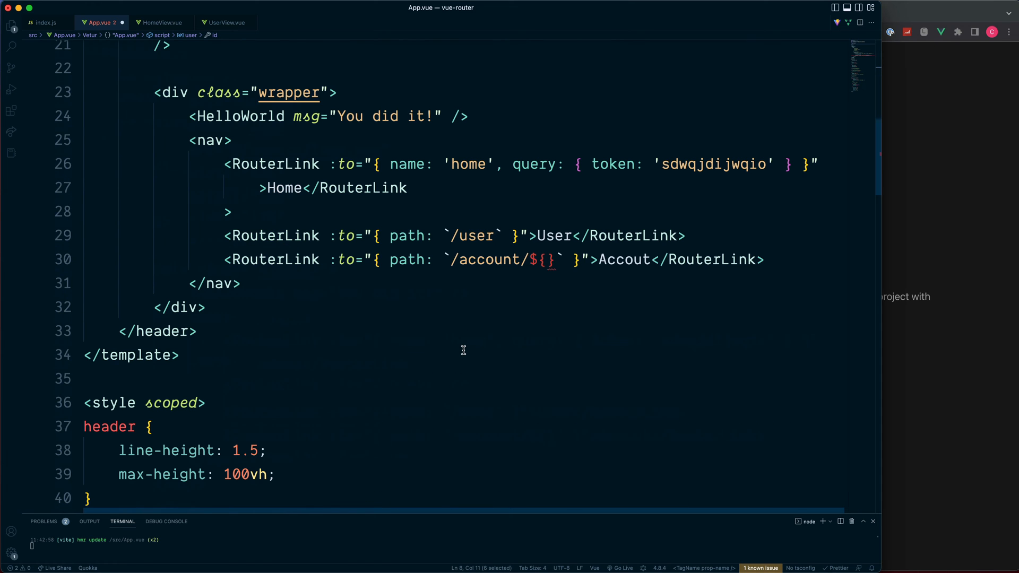
text(use)
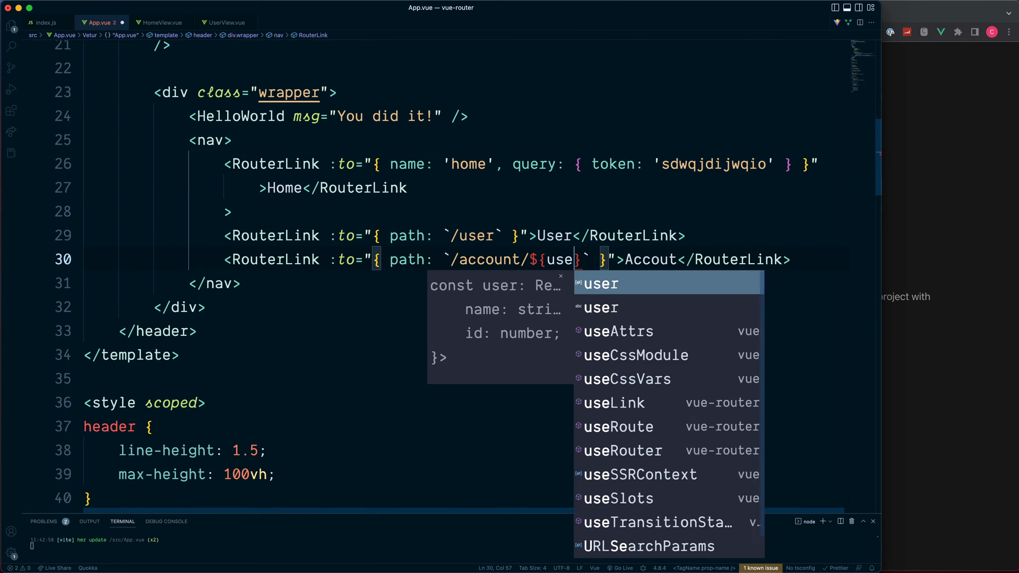
text(.id)
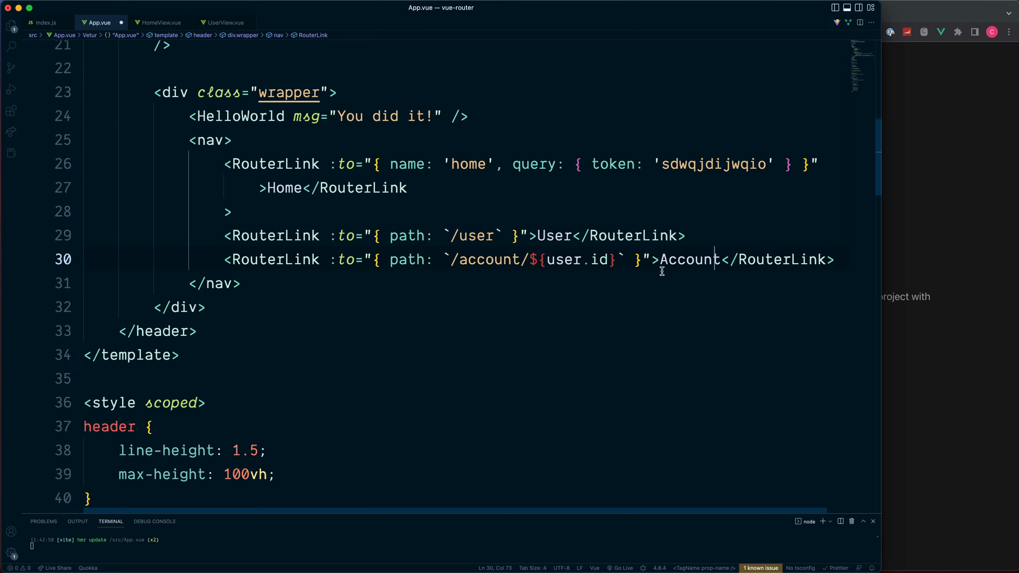
click(42, 22)
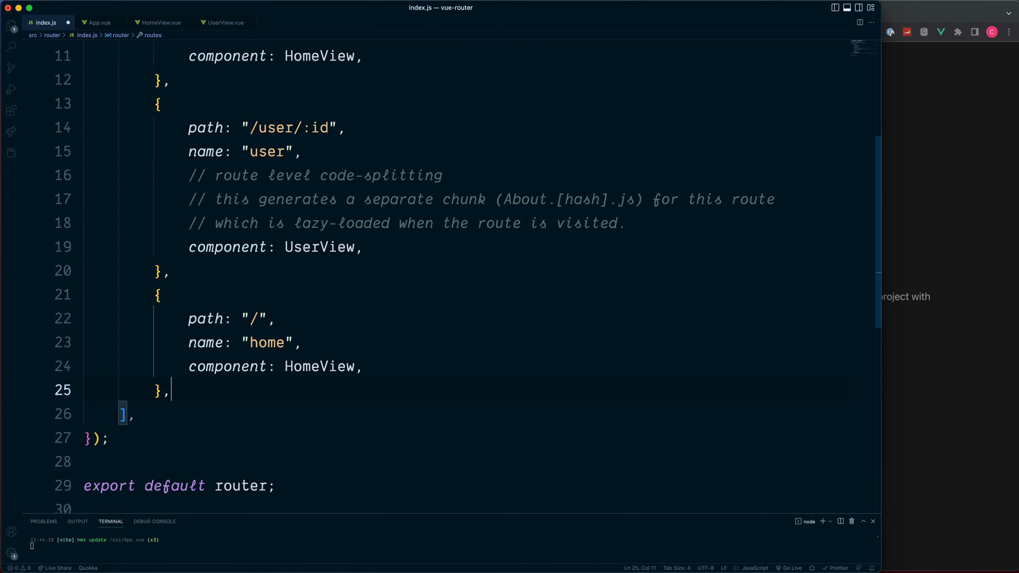
Name the last route 'account' with component AccountView, and drop :id from the user path
double_click(266, 343)
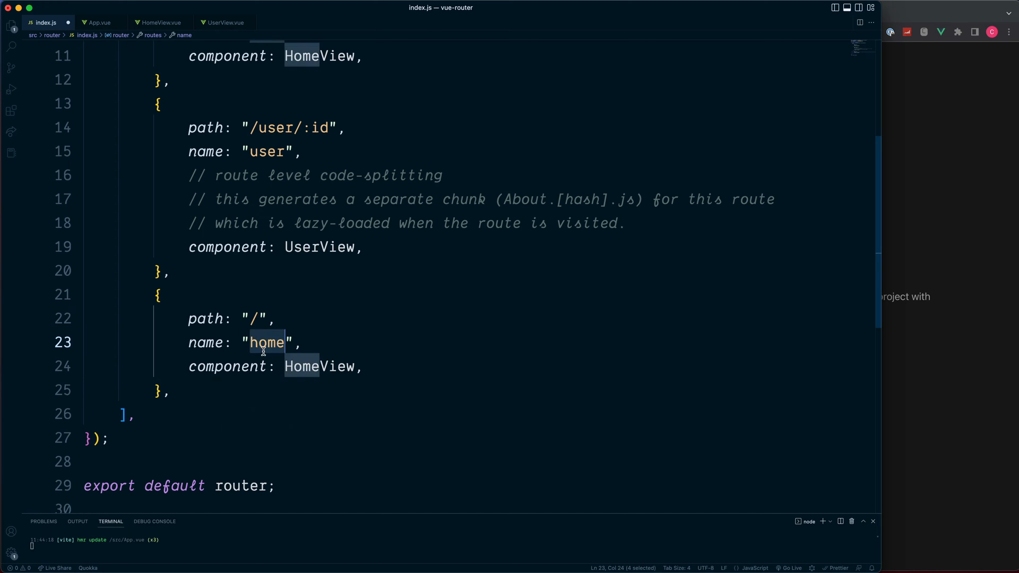
text(account)
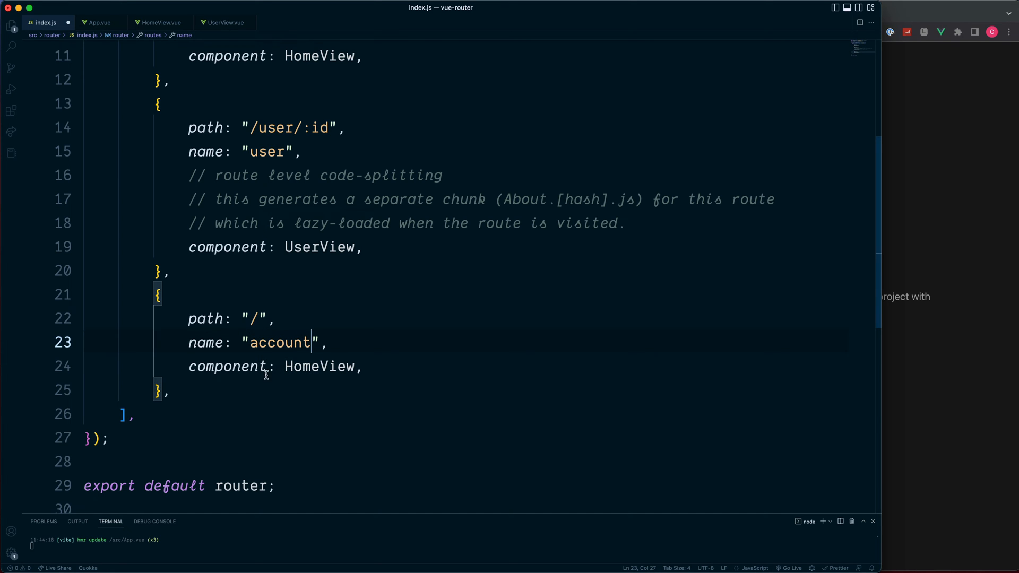
double_click(318, 366)
text(Account)
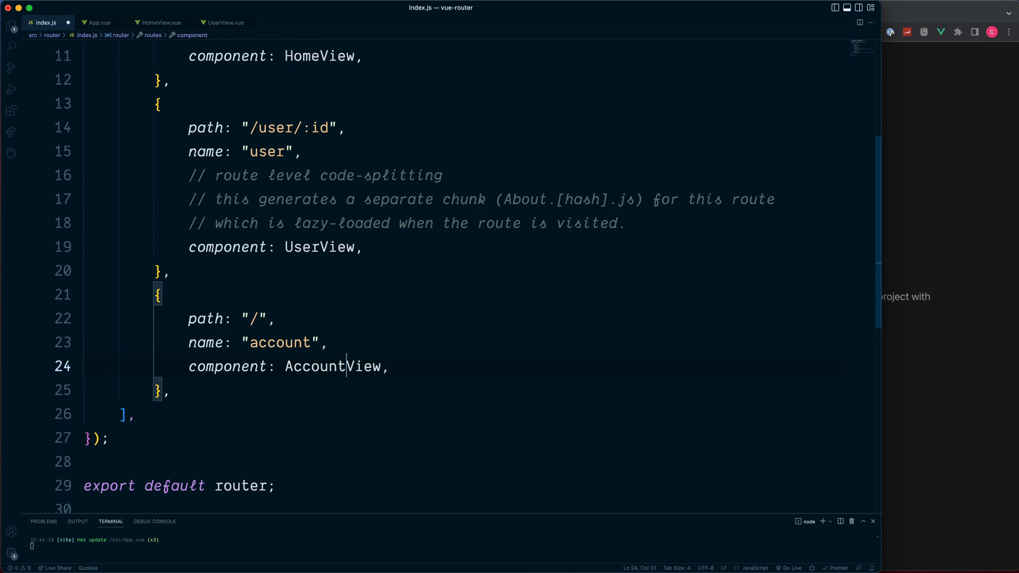
mouse_move(329, 128)
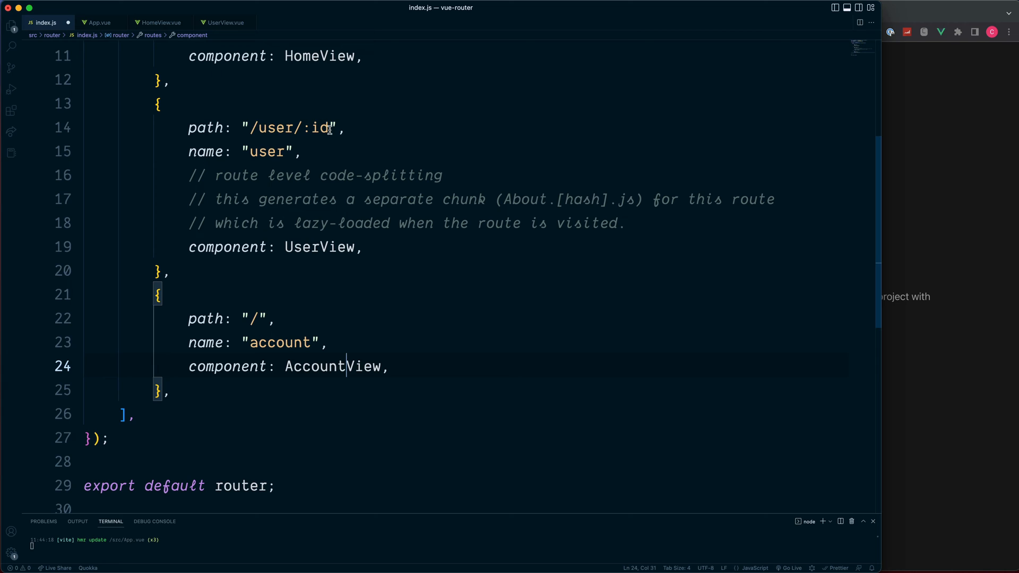
key(Backspace)
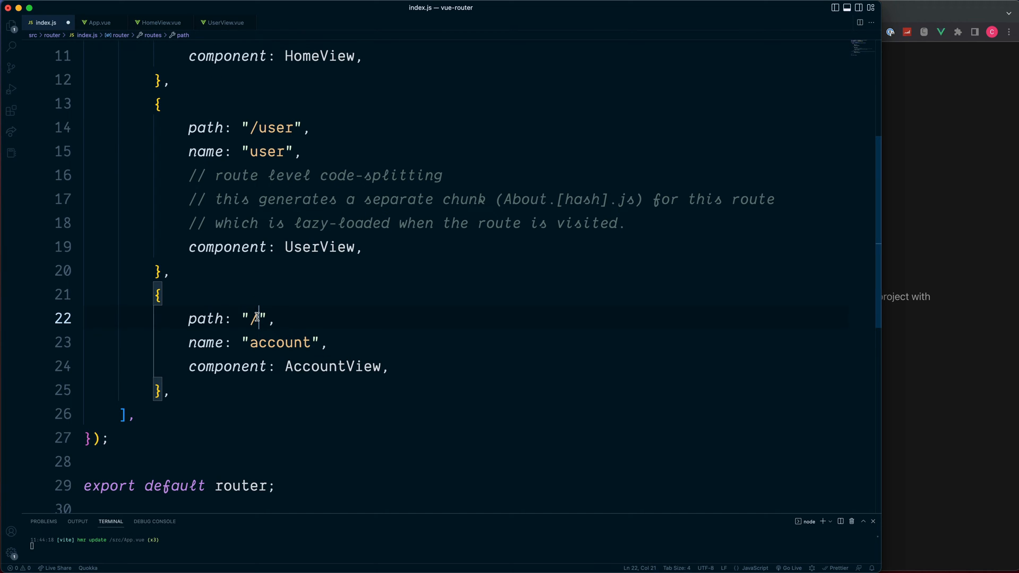
Set the account route's path to '/account/:id'
text(account)
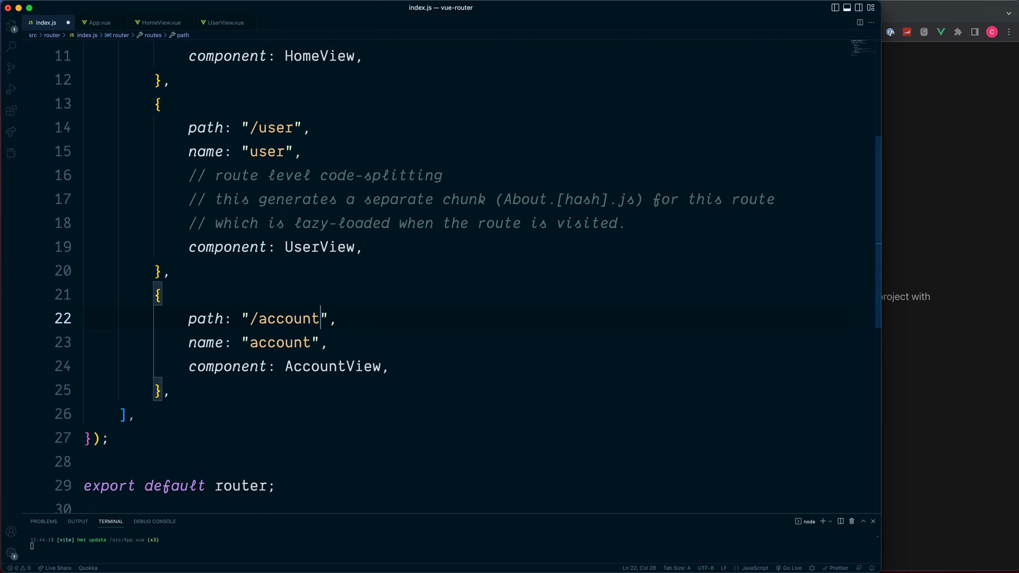
text(/:id)
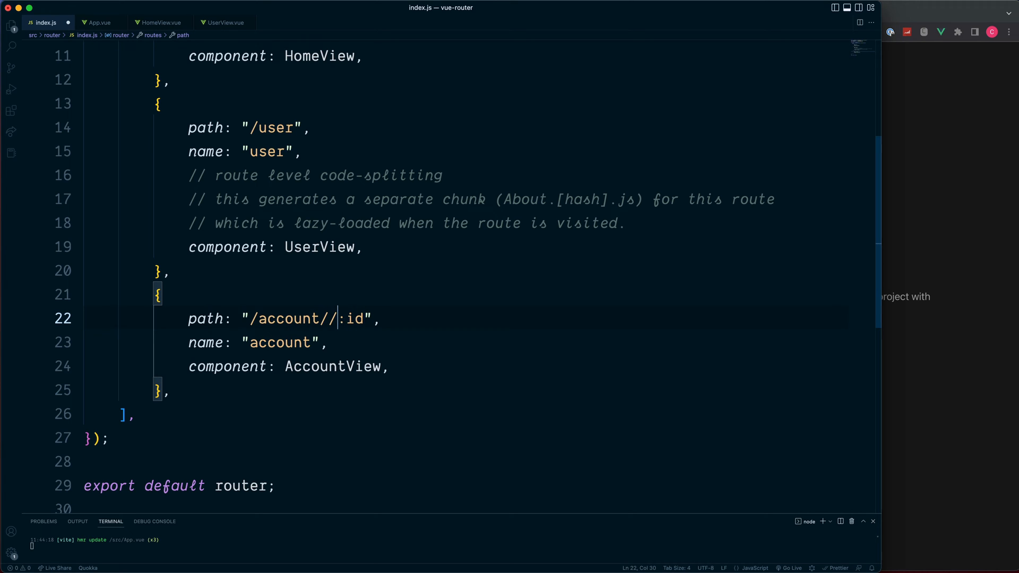
key(Backspace)
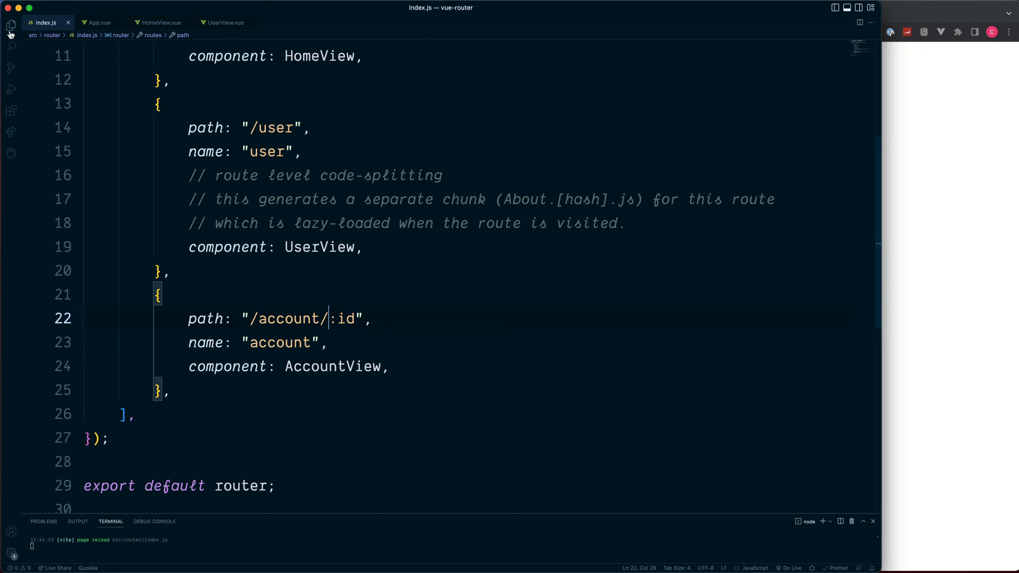
click(11, 25)
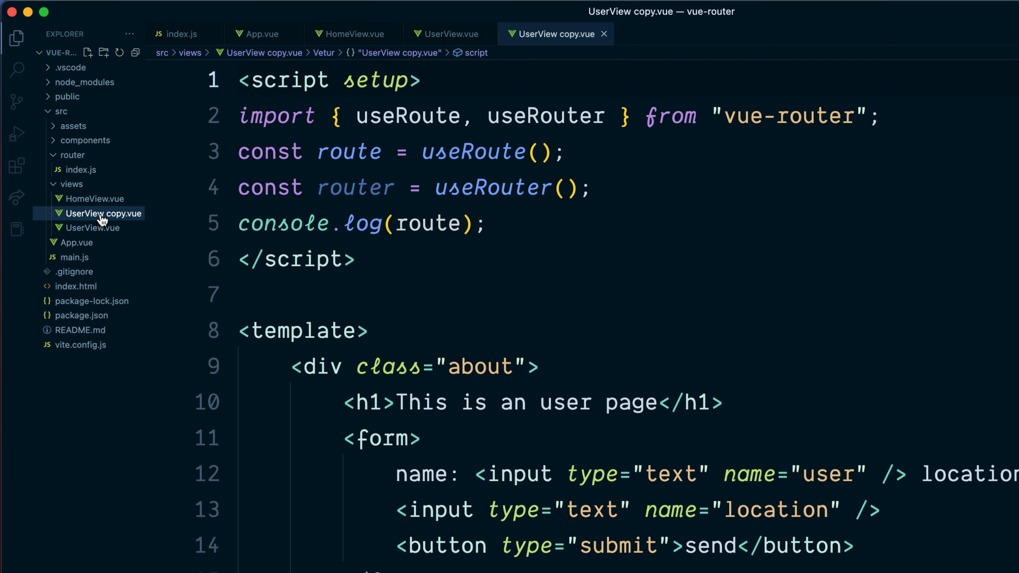
Rename the copied view to AccountView.vue and import it in the router's index.js
right_click(102, 214)
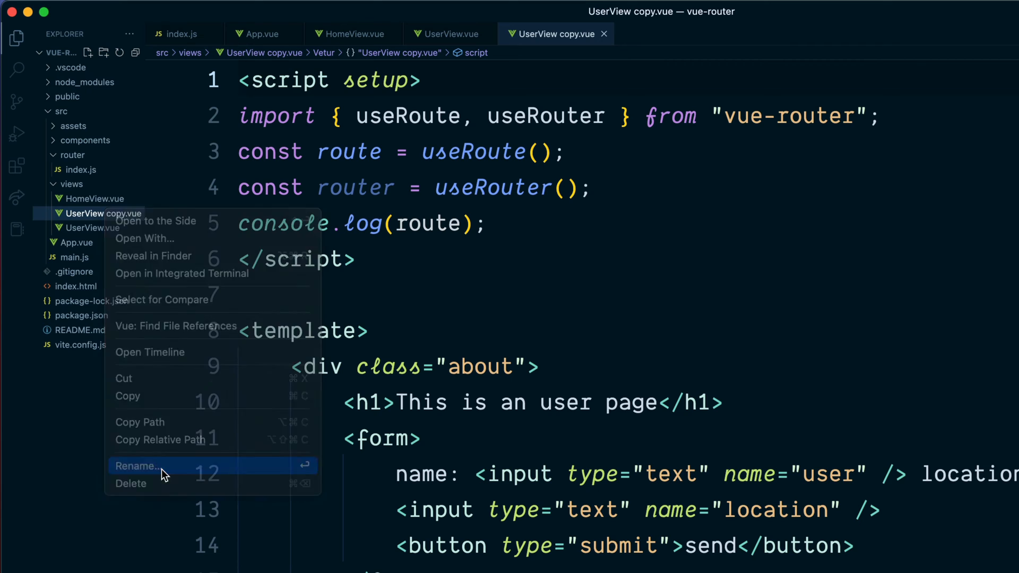
click(137, 465)
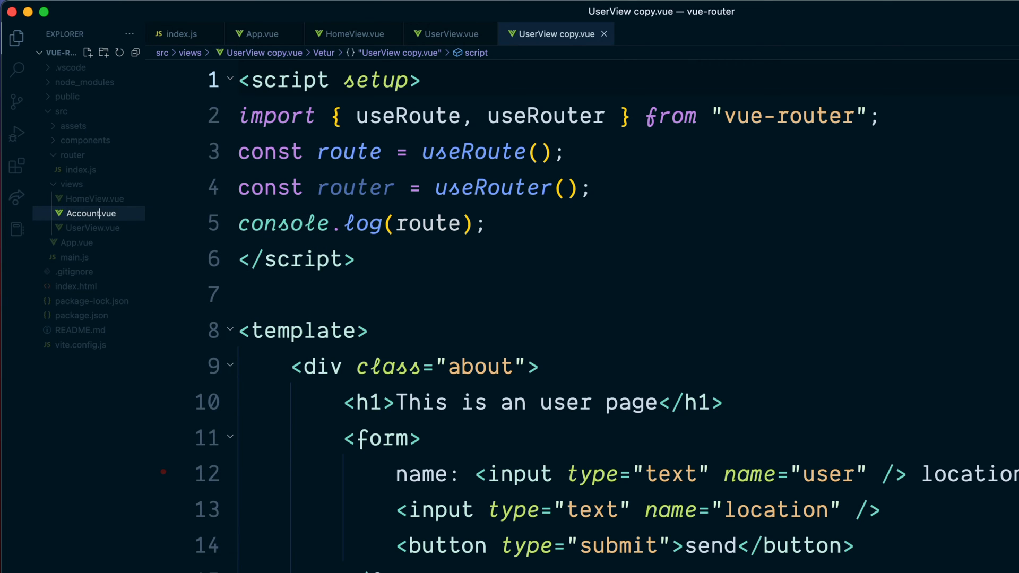
text(View)
click(558, 115)
text(<p>account page</p>)
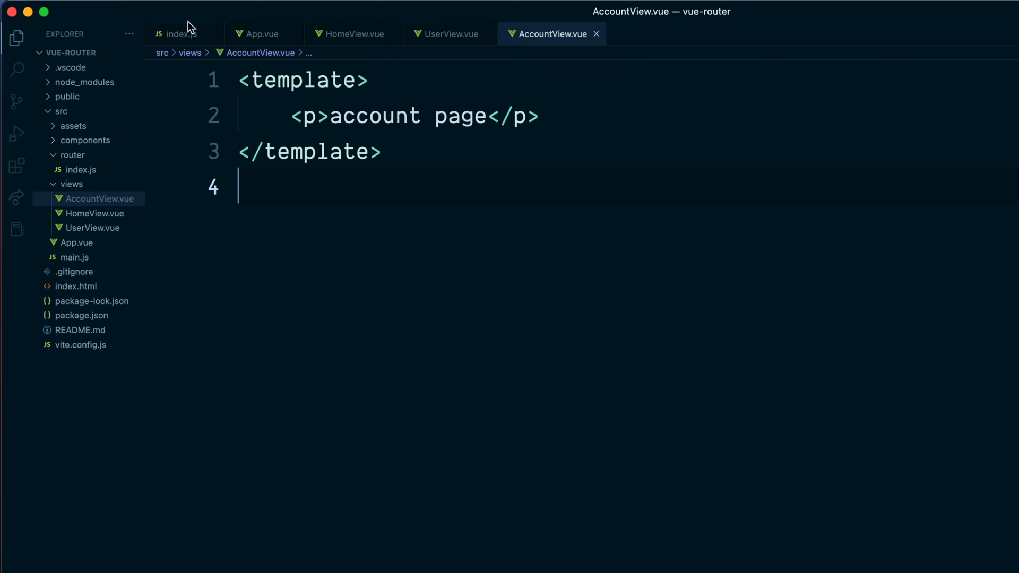
click(180, 34)
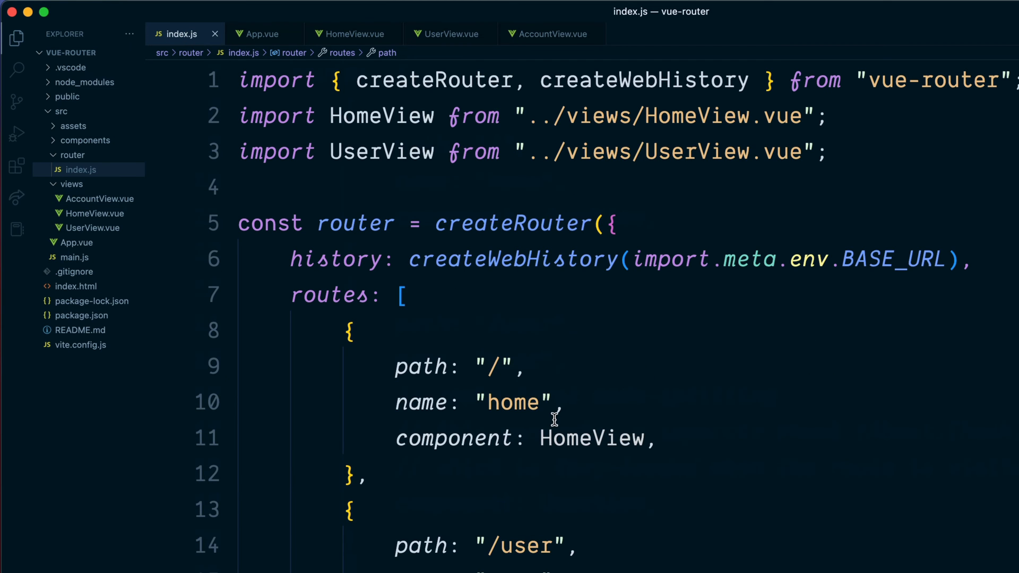
text(import UserView from "../views/UserView.vue";)
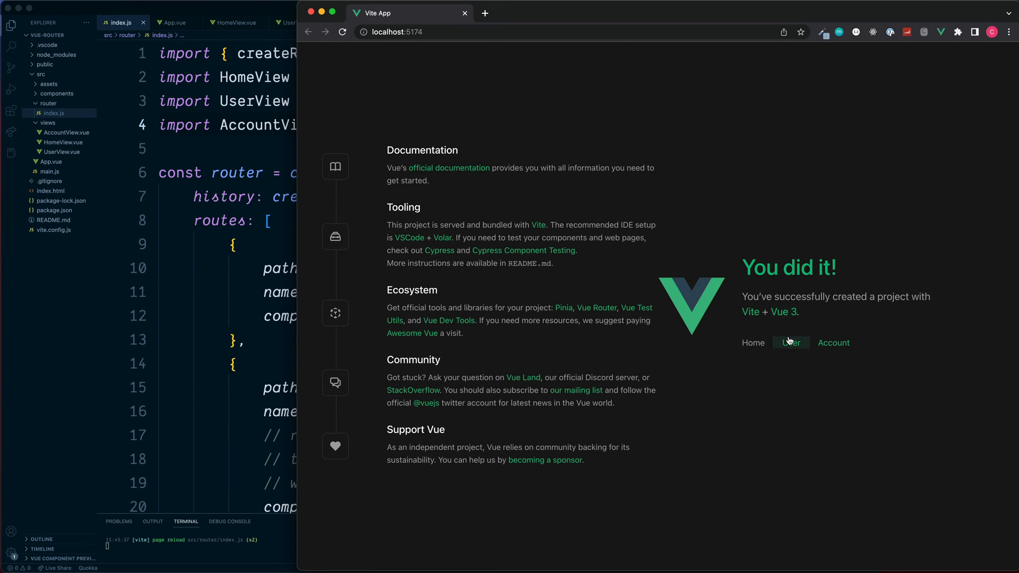
Follow the Account link to /account/1234 and highlight the rendered account page text
click(790, 343)
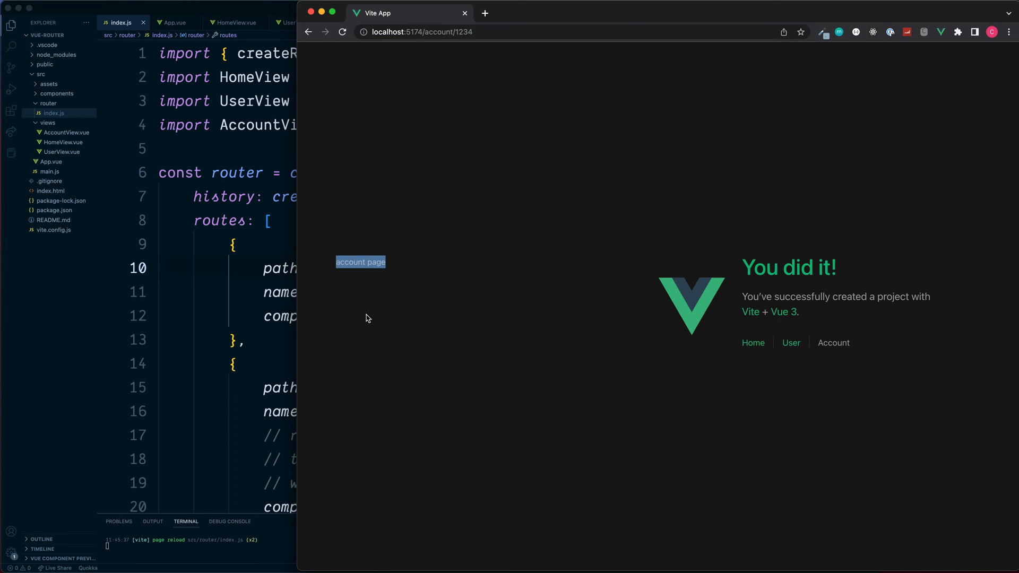
mouse_move(363, 355)
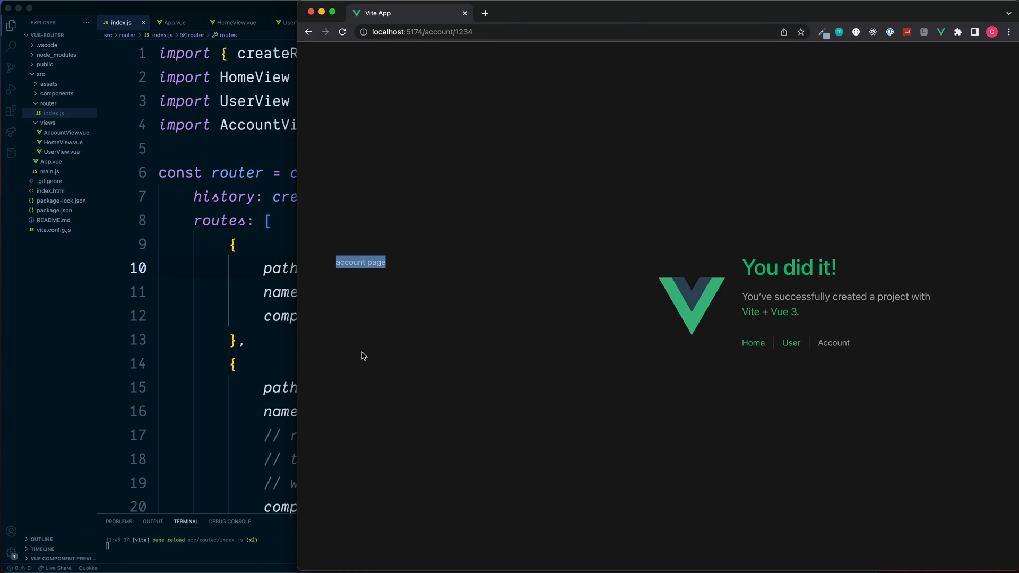
click(363, 356)
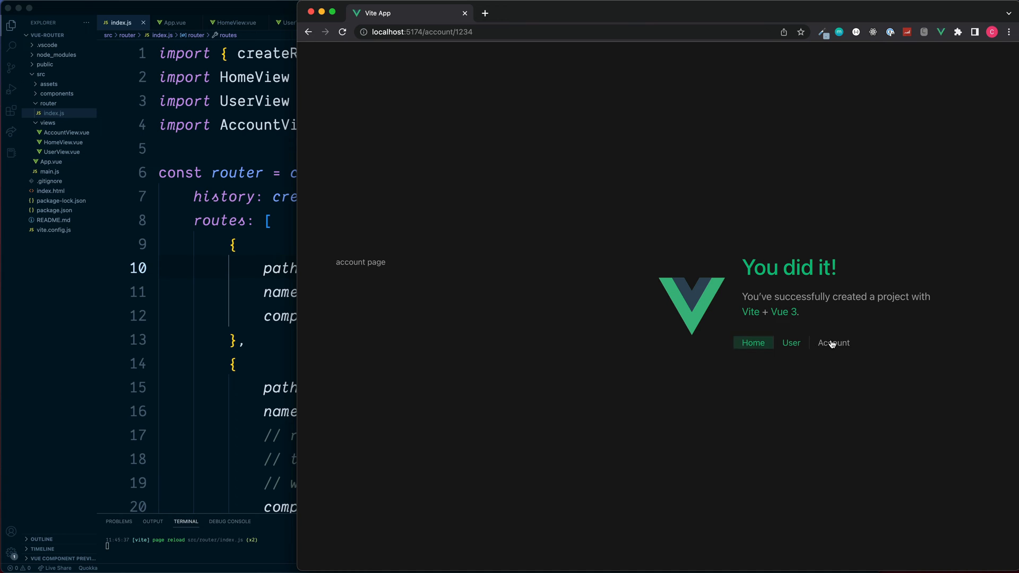
mouse_move(598, 176)
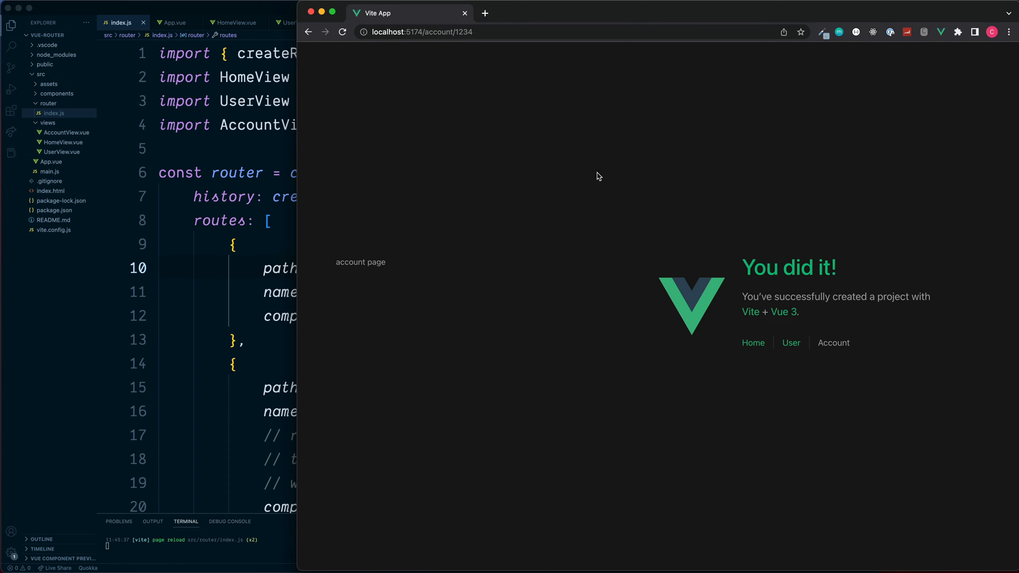
click(173, 22)
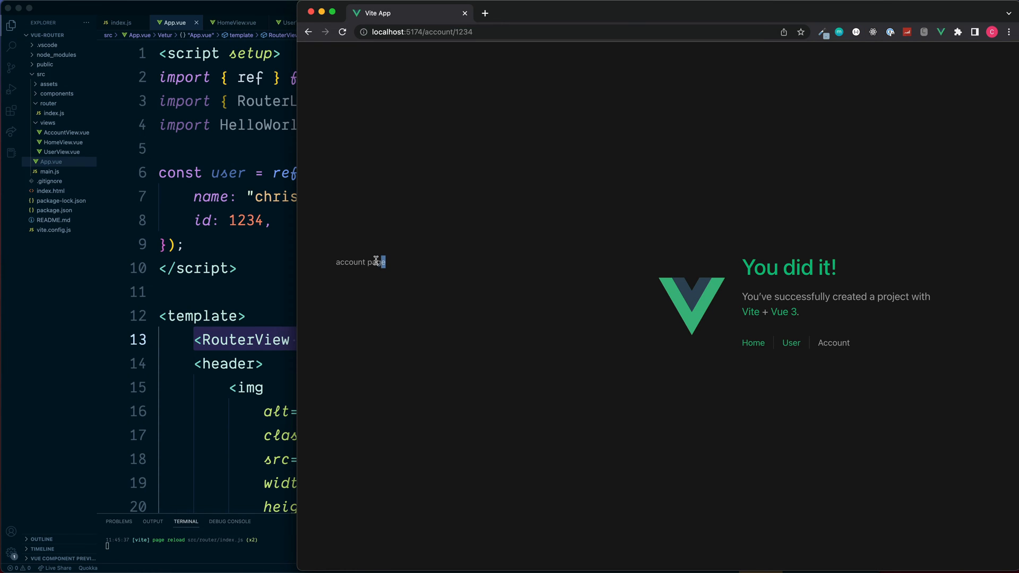
double_click(361, 261)
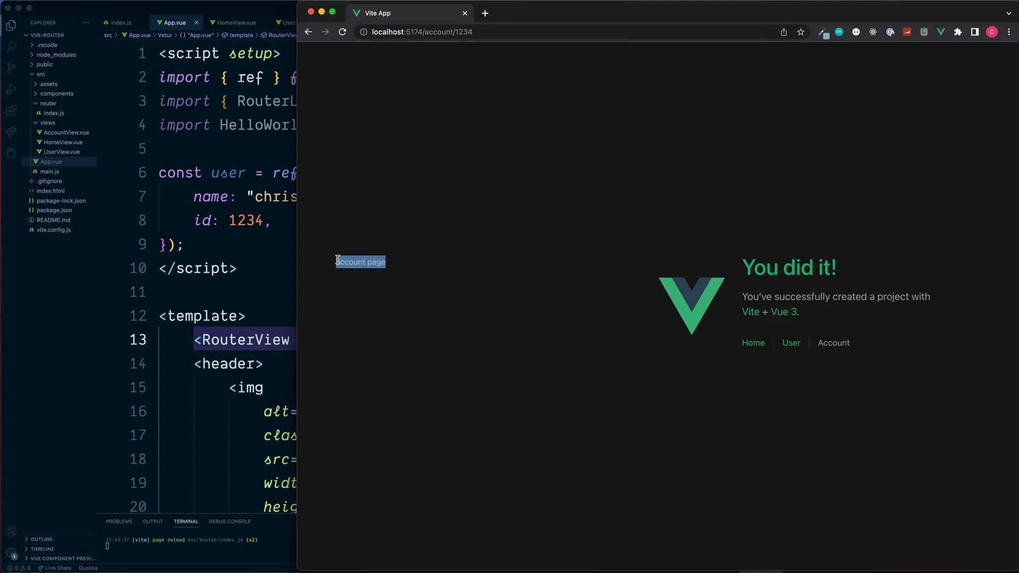
mouse_move(341, 285)
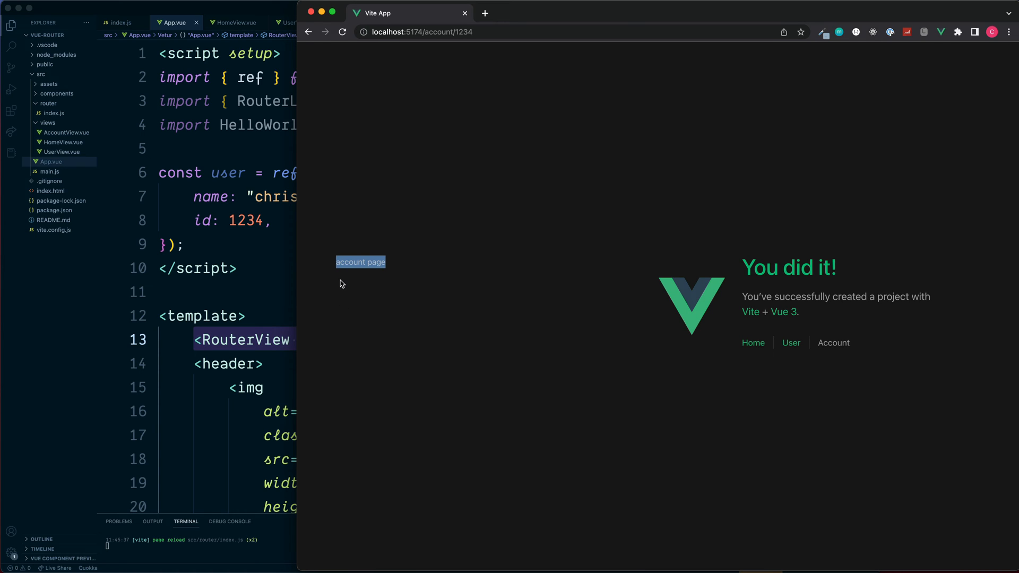
mouse_move(516, 408)
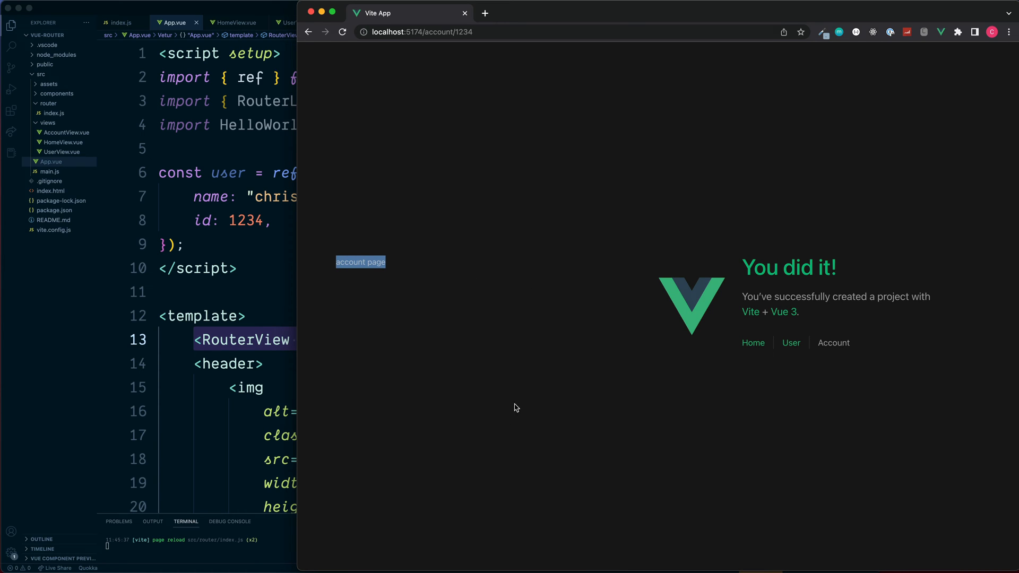
mouse_move(345, 309)
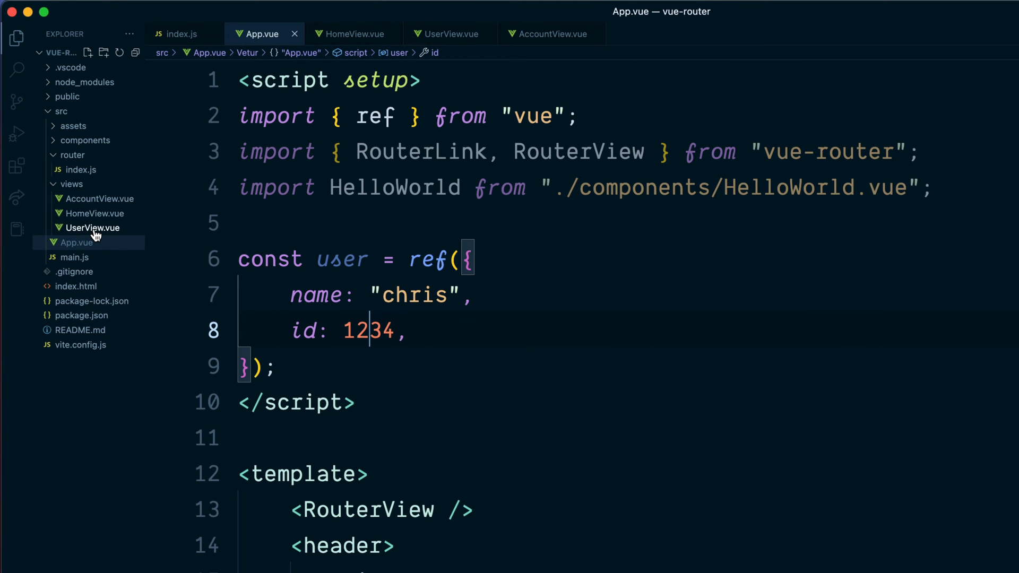
Copy AccountView.vue as UserOrders.vue and change its template text to orders
click(98, 198)
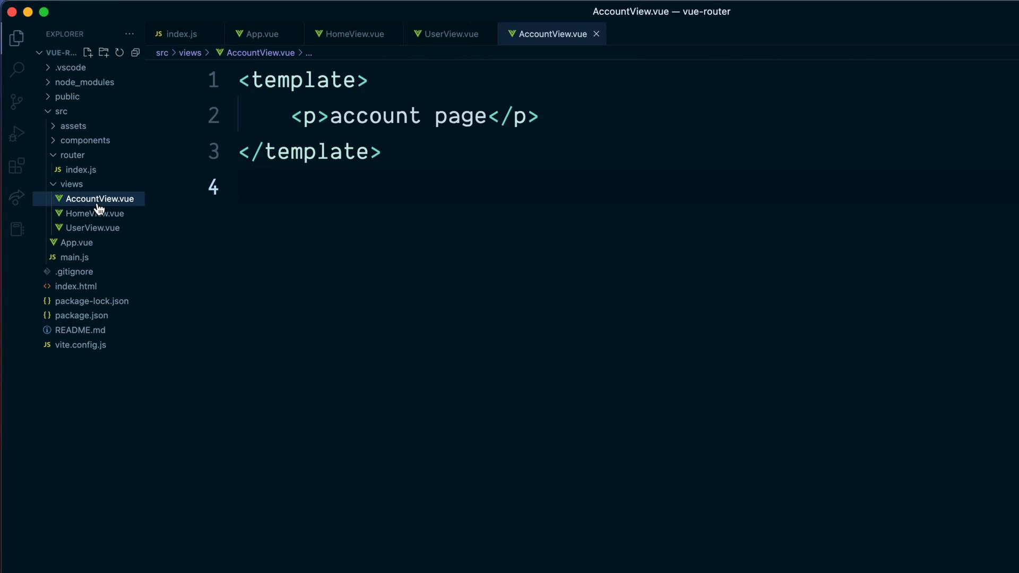
right_click(96, 198)
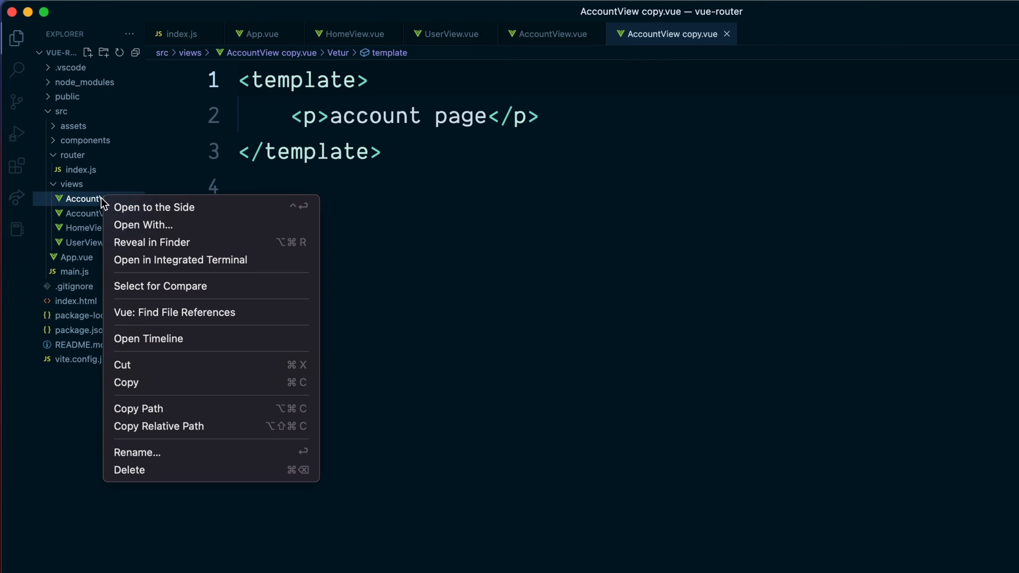
click(136, 452)
text(UserOrders)
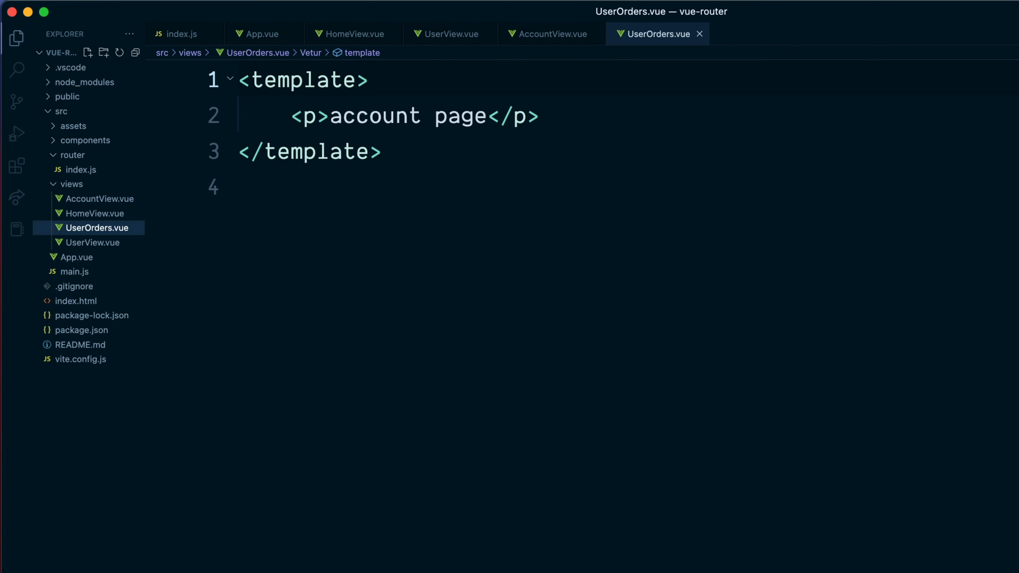
drag(344, 115, 486, 116)
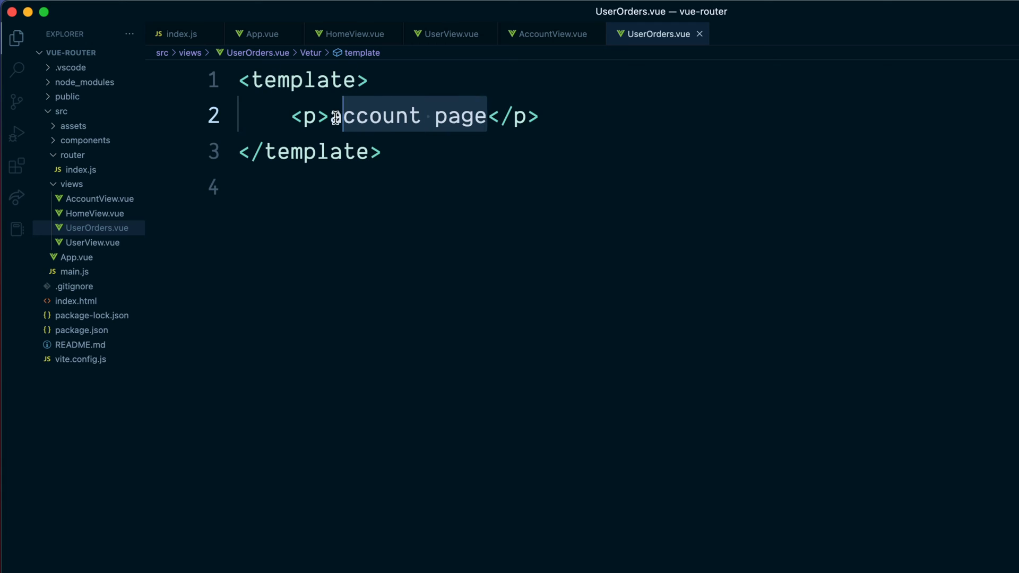
text(orders</p>)
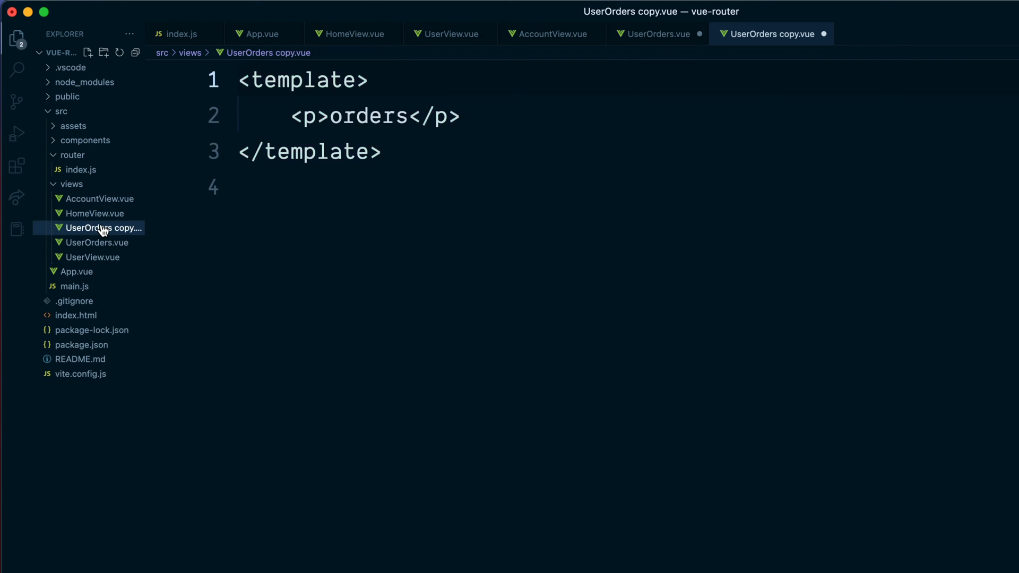
Copy the orders view as UpdateProfile.vue and start replacing its text with update profile
right_click(102, 227)
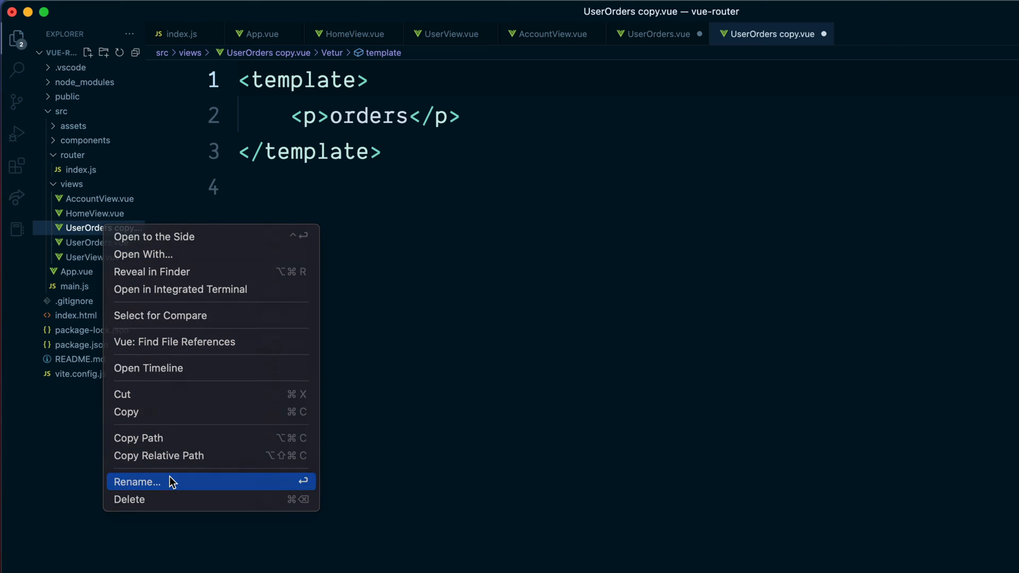
click(137, 482)
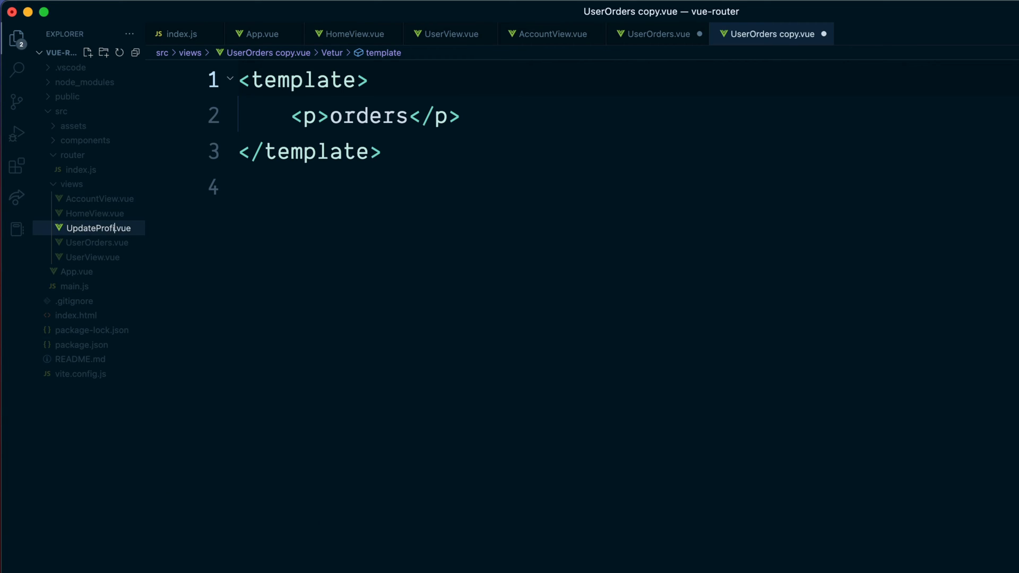
double_click(369, 117)
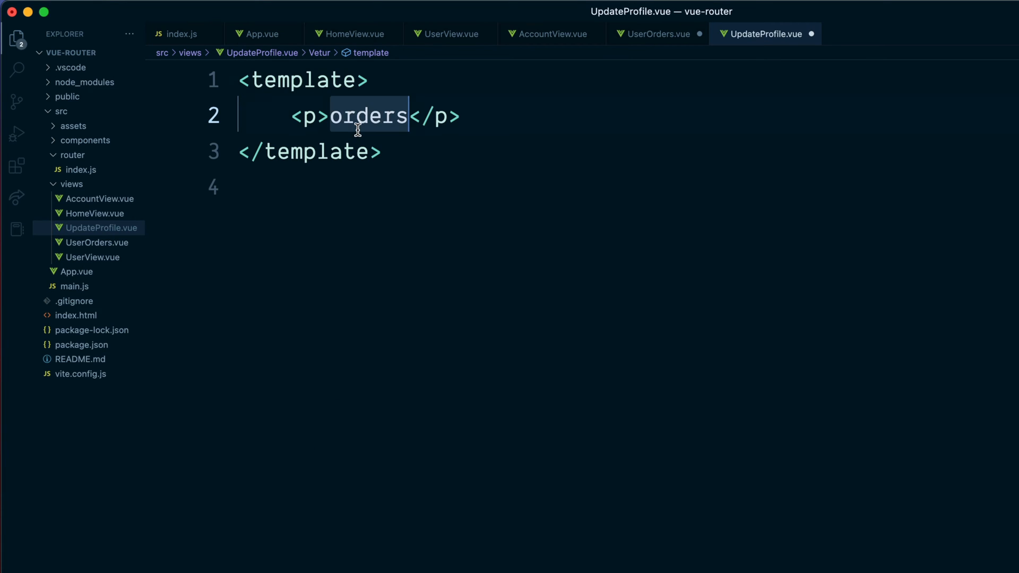
text(update prof)
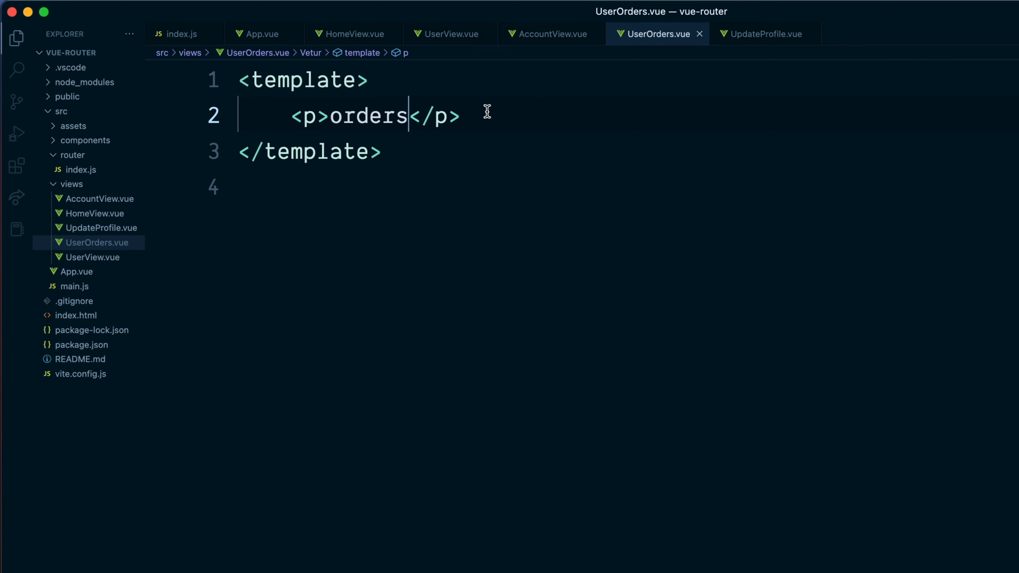
Add an Update profile RouterLink to App.vue's nav and a duplicate labelled previous orders
click(263, 33)
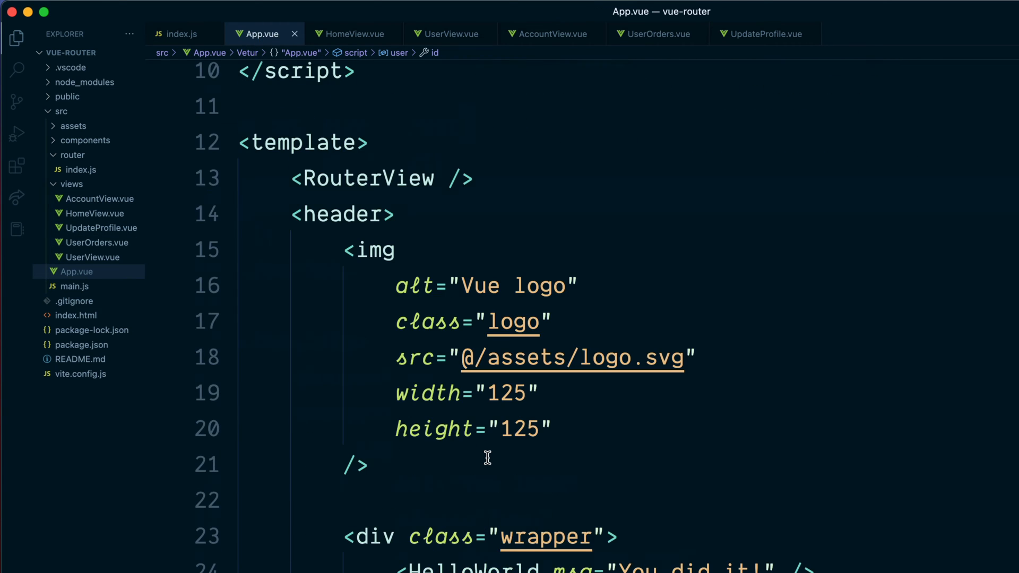
scroll(down, 3)
text(<RouterLink>Update profile</RouterLink>)
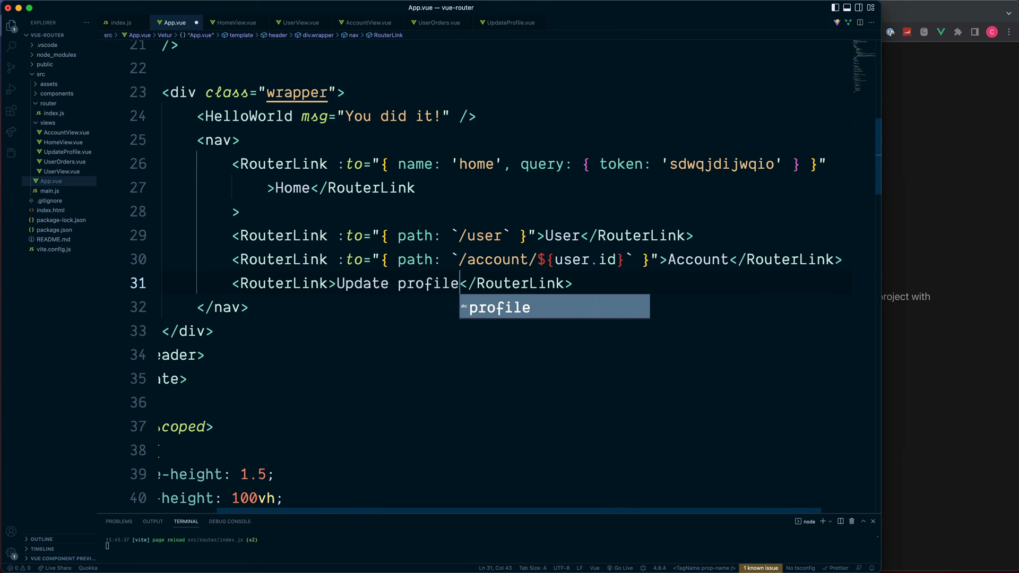
key(Enter)
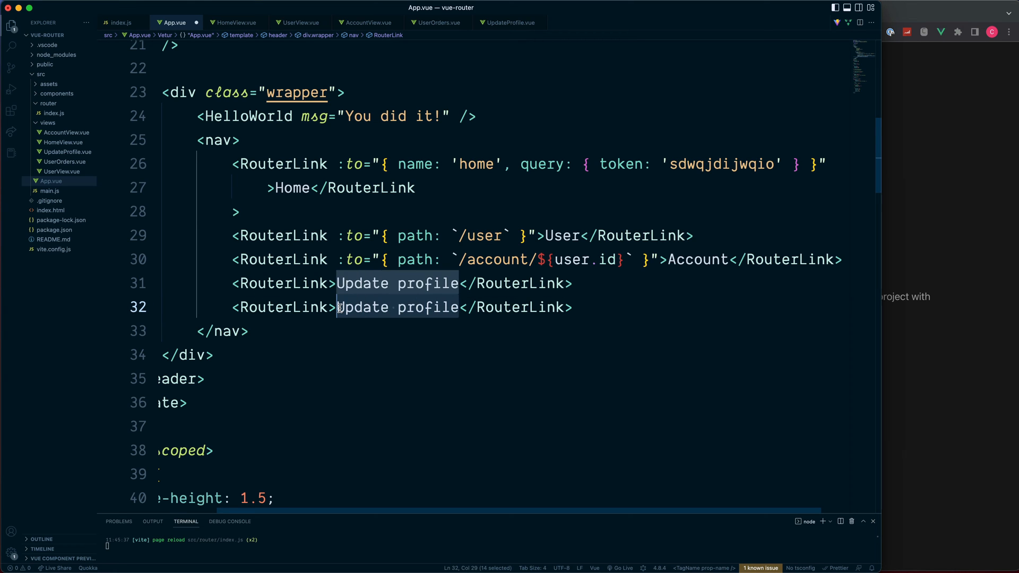
text(previoue)
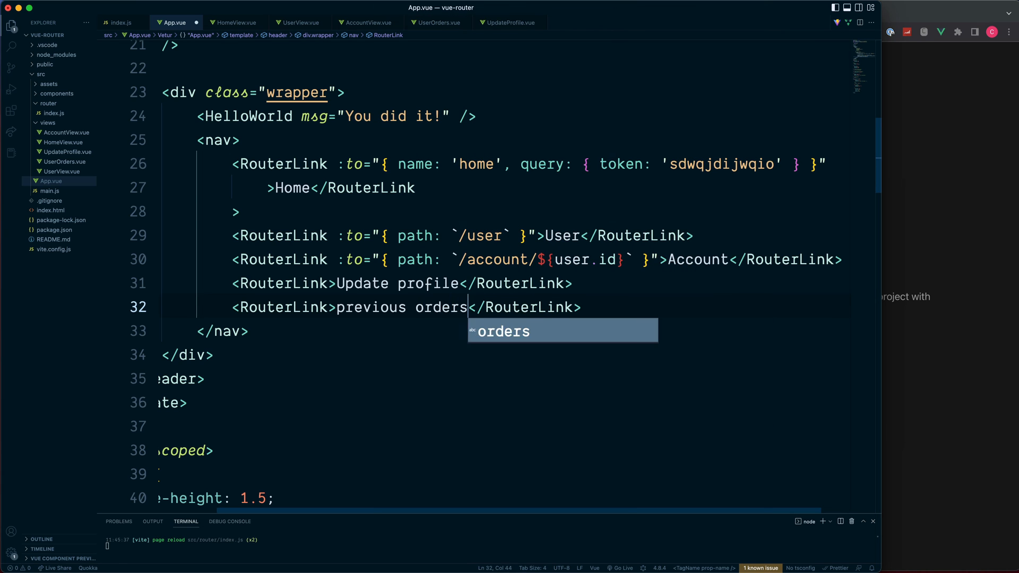
click(348, 300)
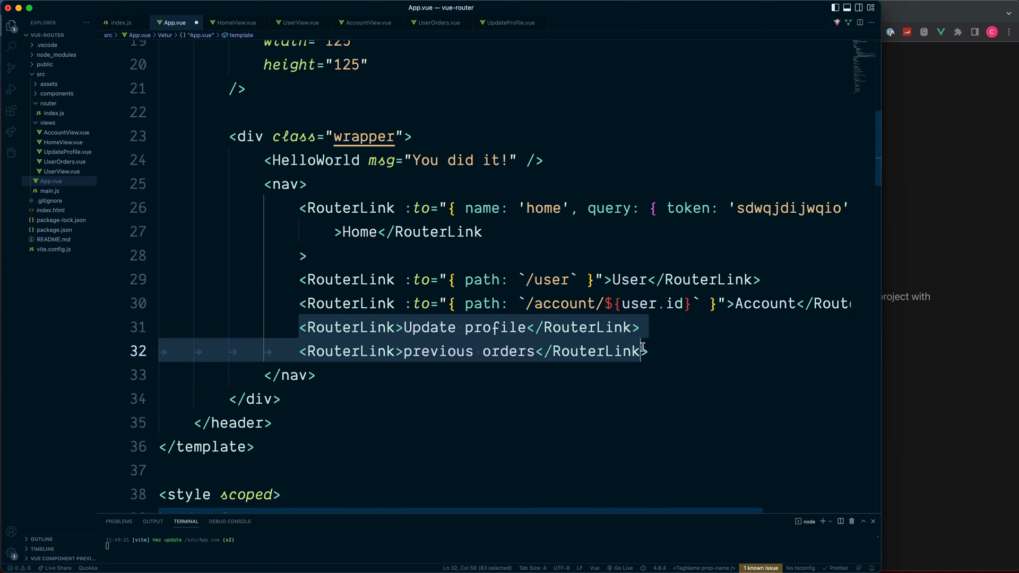
Give the Update profile link the Account :to binding with /update appended
double_click(562, 303)
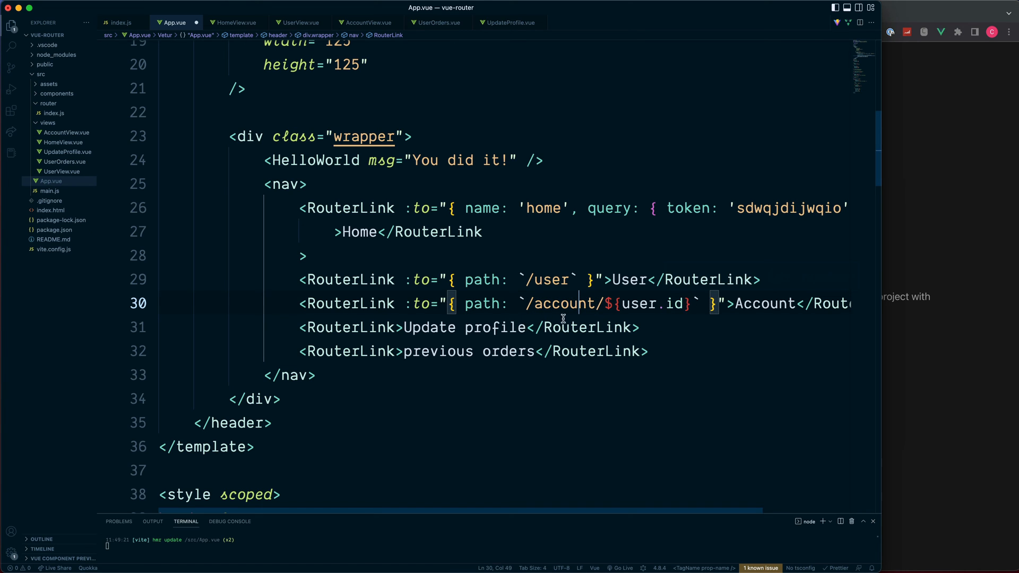
click(402, 304)
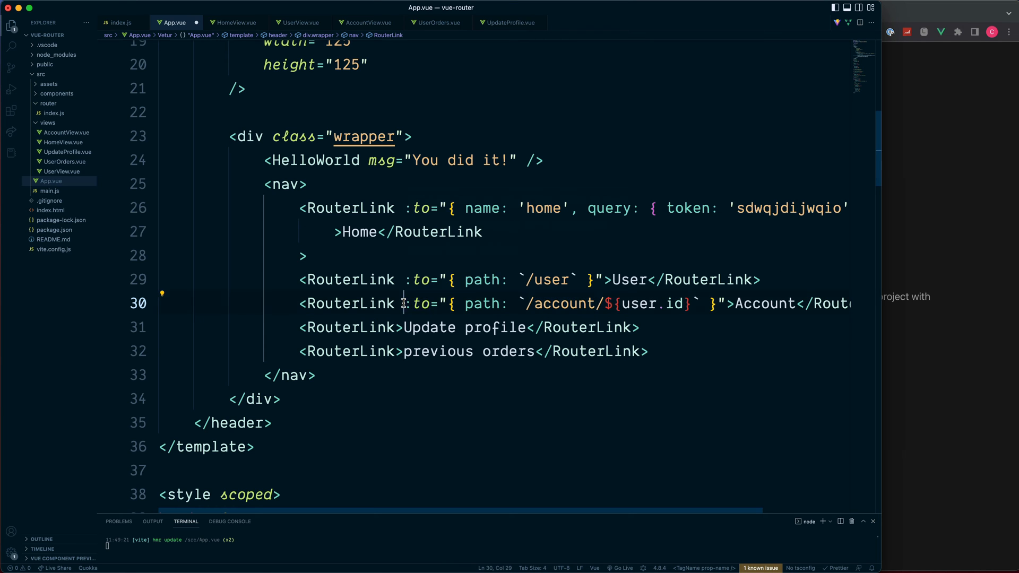
drag(406, 303, 725, 303)
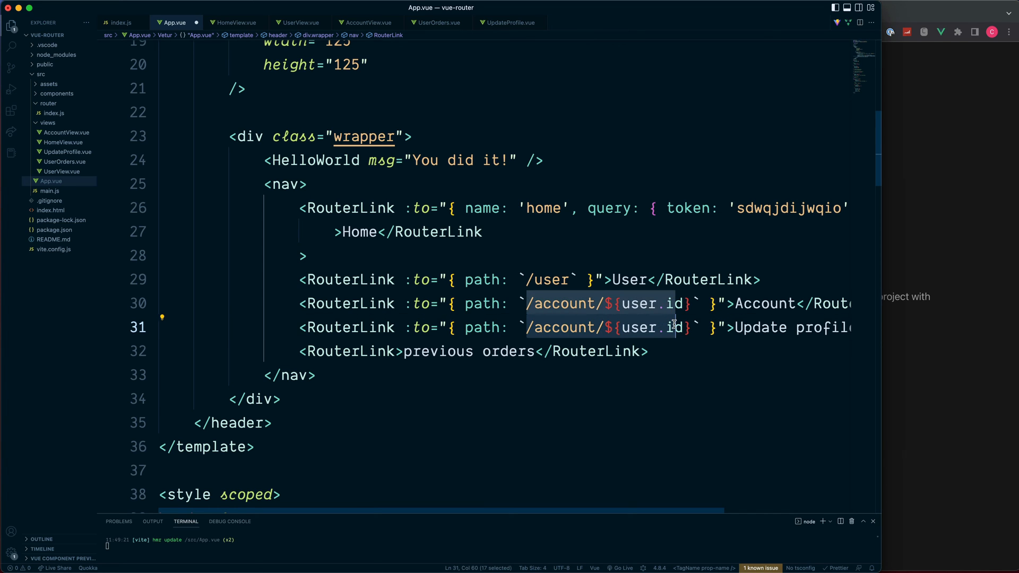
text(/update)
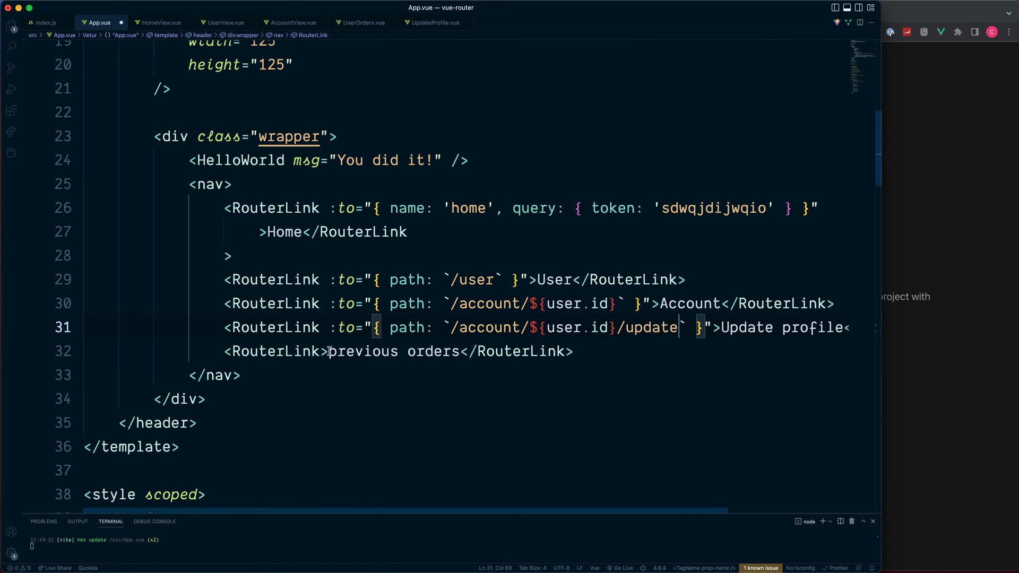
Give the previous orders link the same binding ending in /orders
text(:to="{ path: `/account/${user.id}` }")
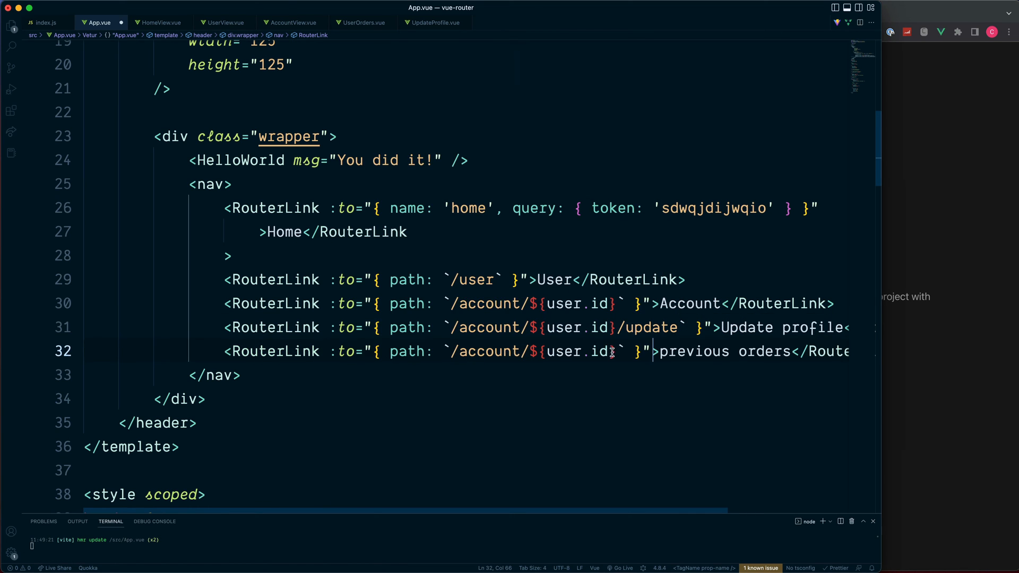
text(/o)
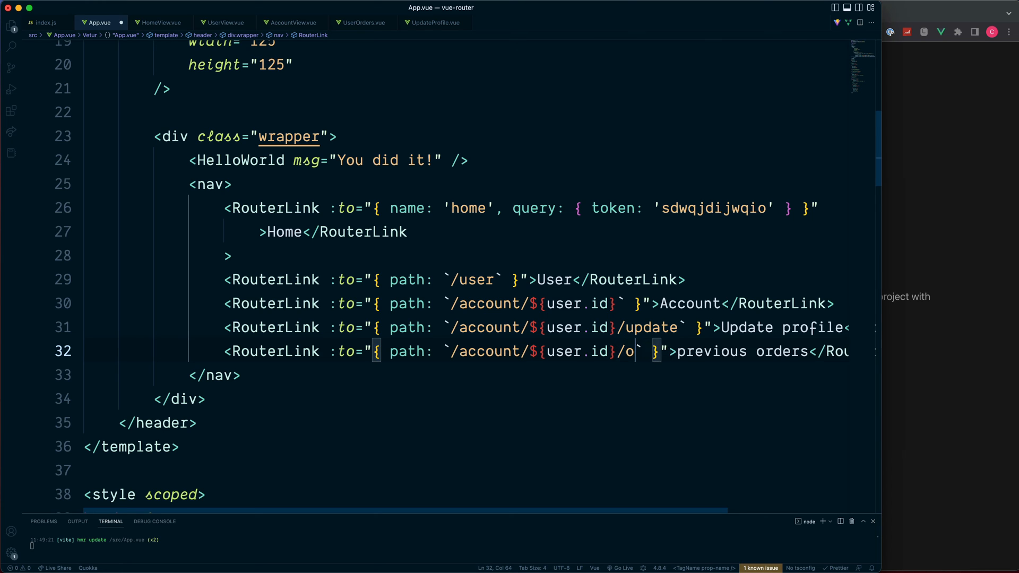
text(rders)
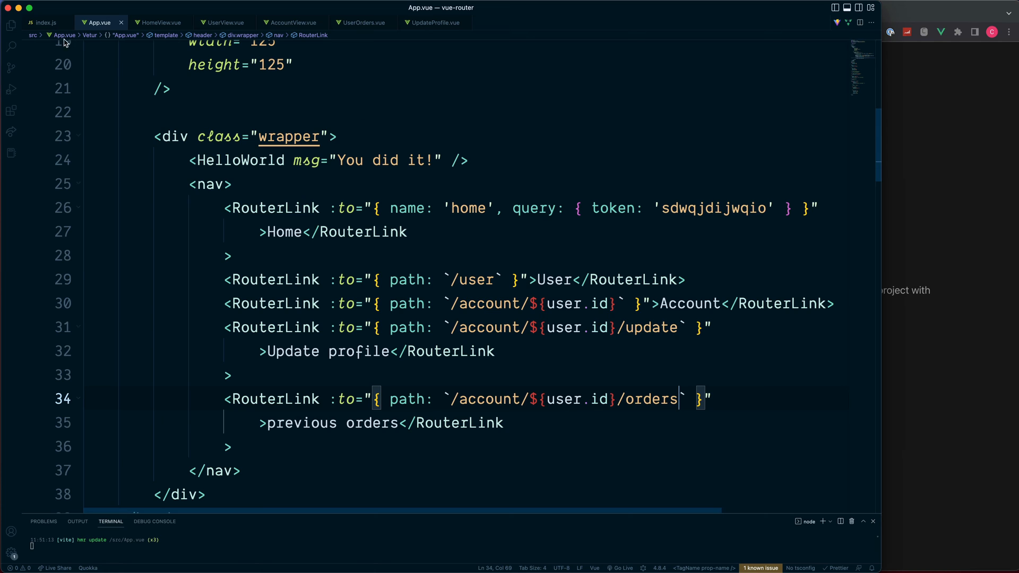
Rename the duplicate imports to UpdateProfile and UserOrders from their .vue files
click(45, 22)
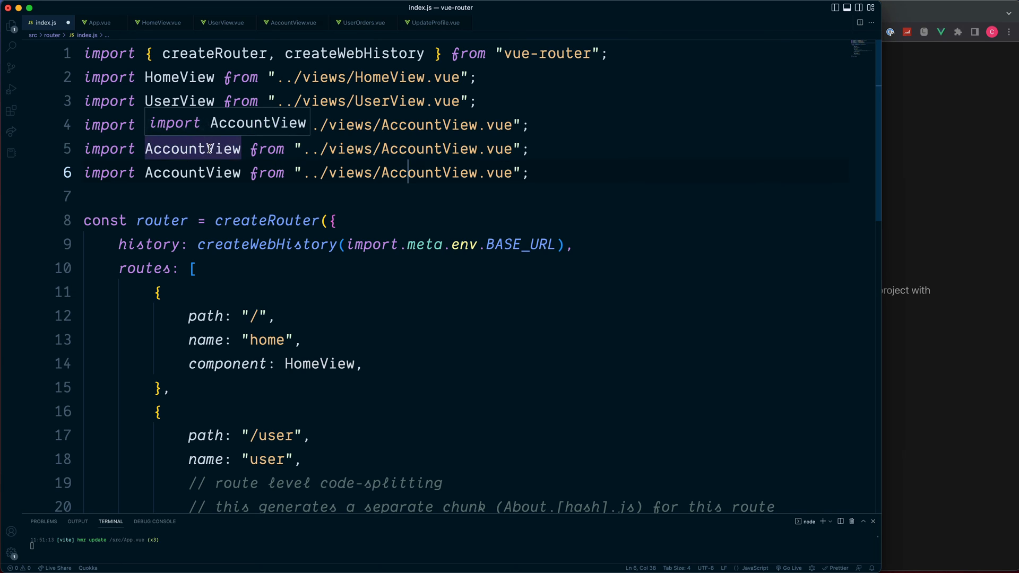
text(Update)
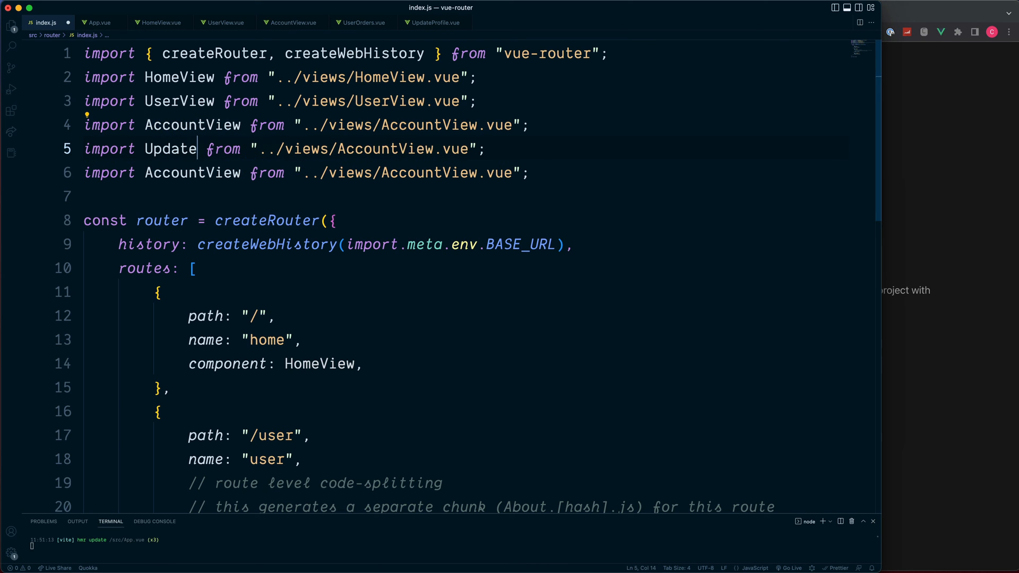
text(Profile)
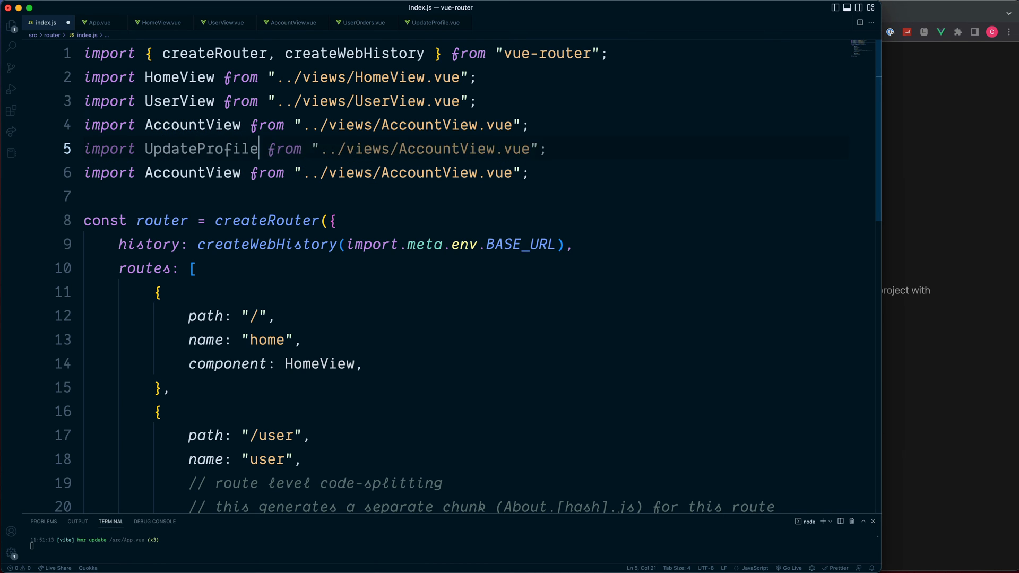
double_click(201, 149)
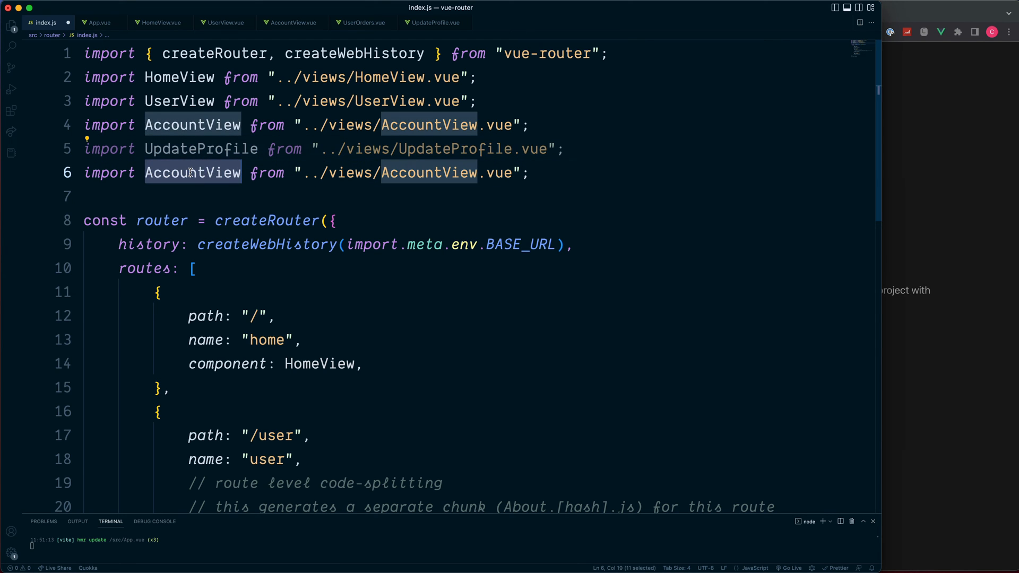
text(User)
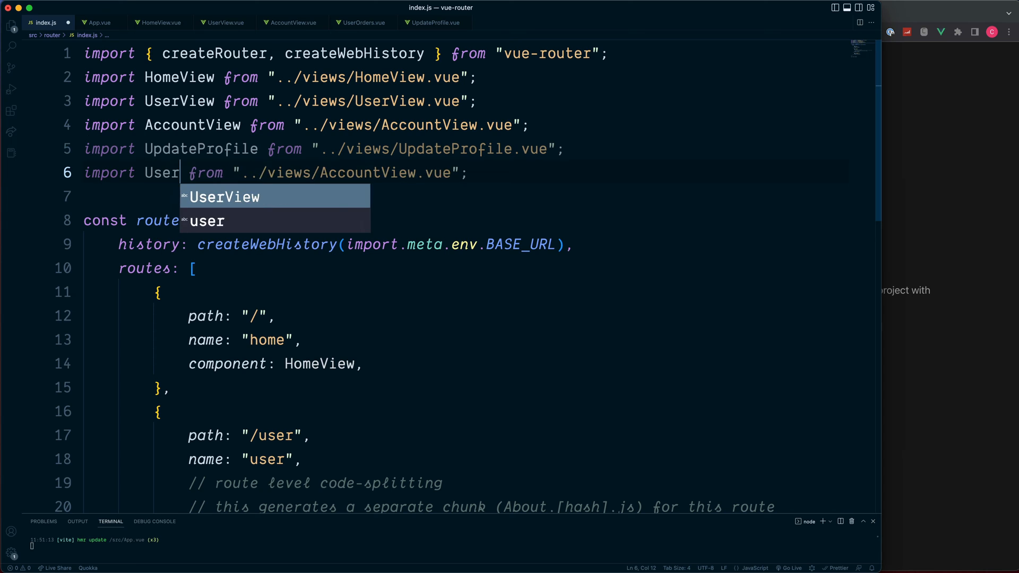
text(Orders)
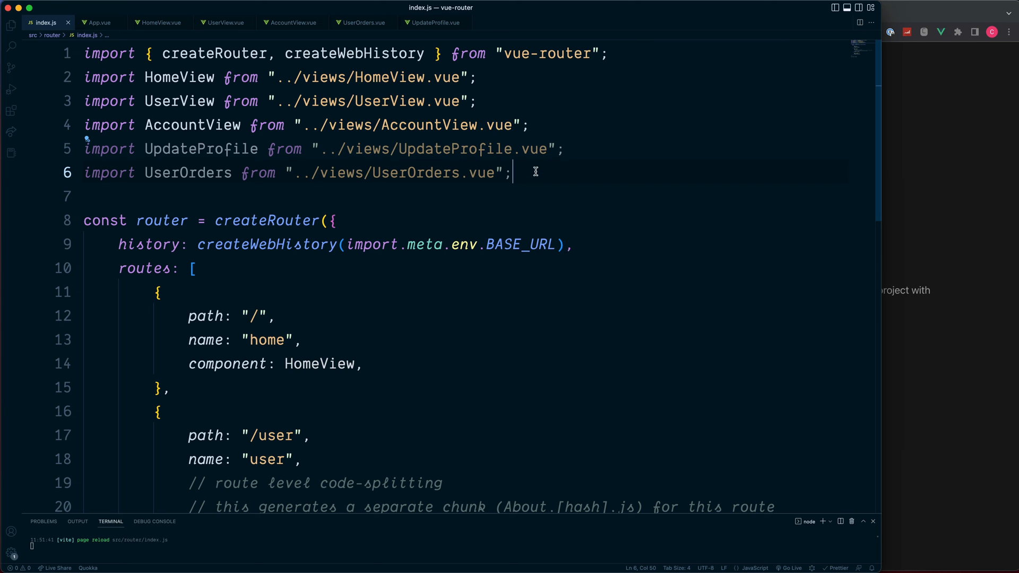
Draft a path: '/account/:userId/update' line below the imports
key(enter)
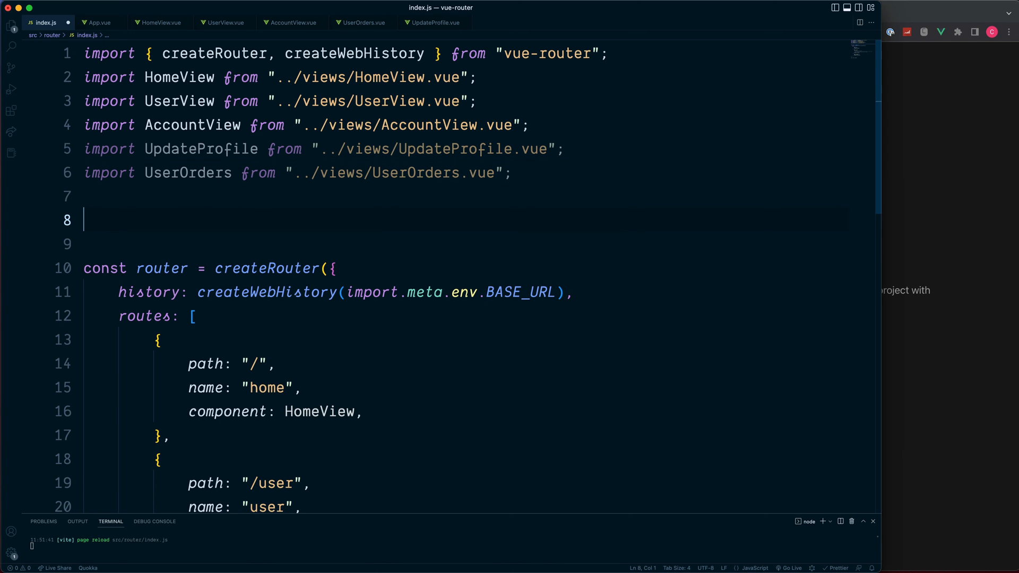
text(path:)
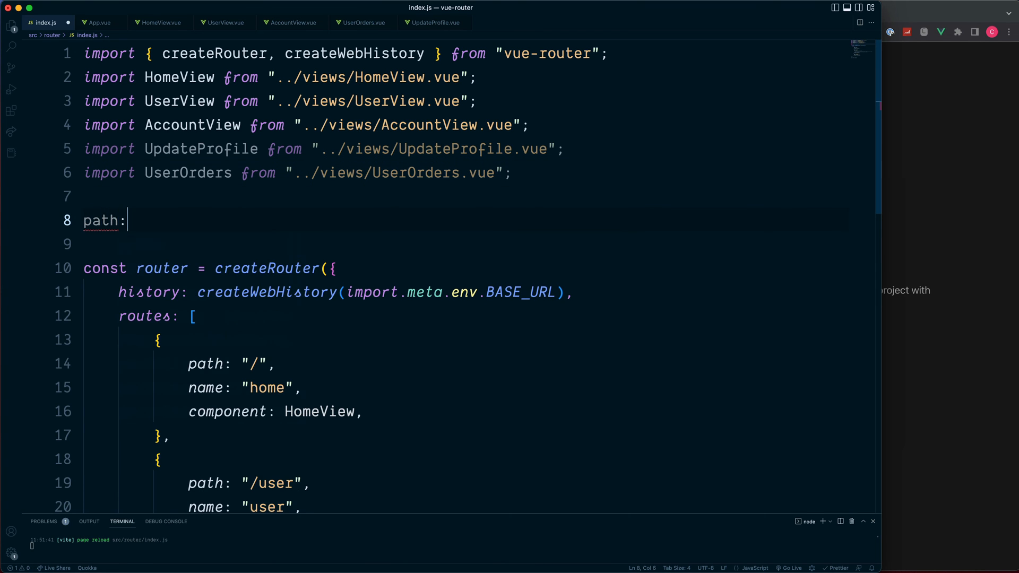
text('/accou')
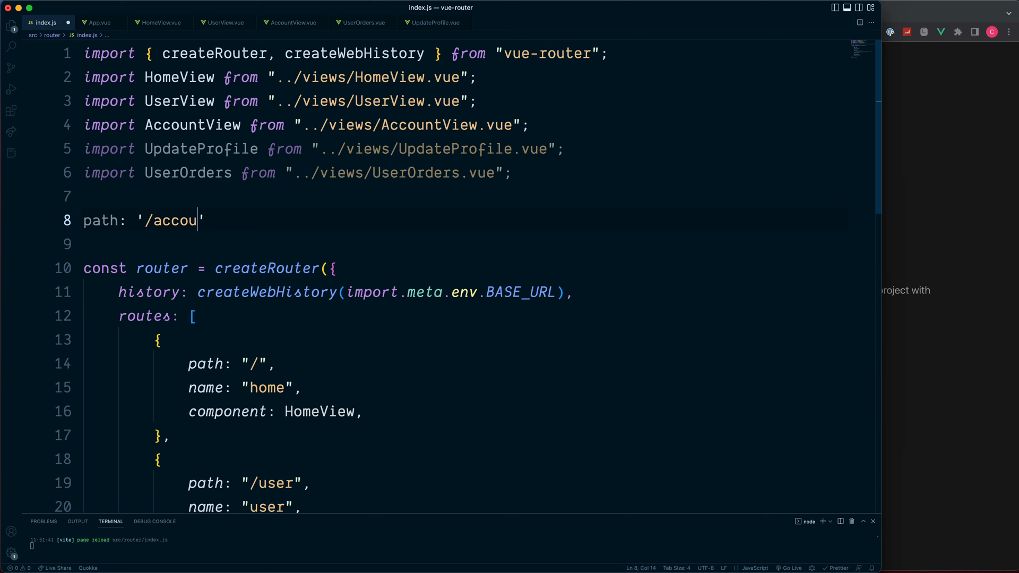
text(nt/)
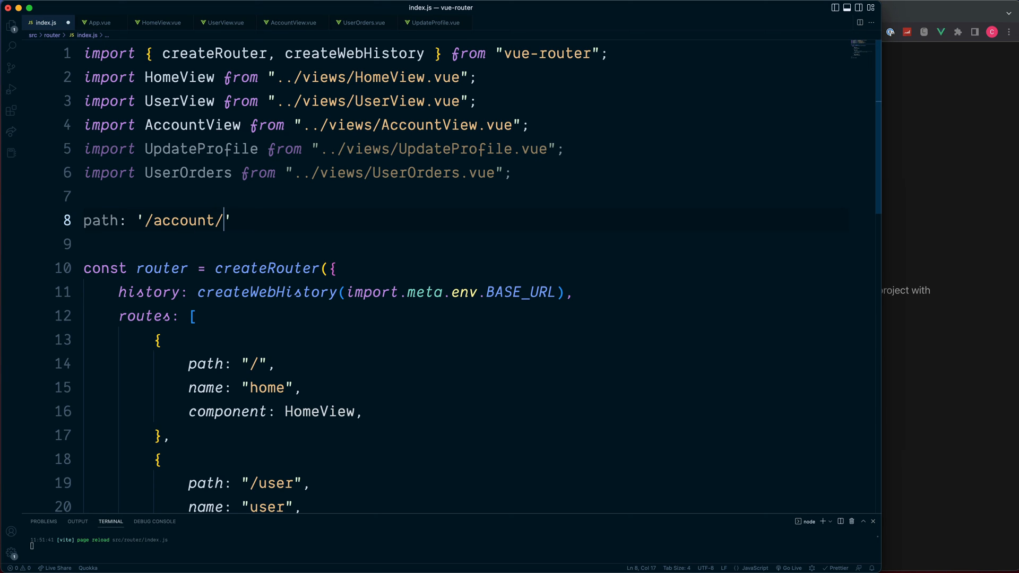
text(:)
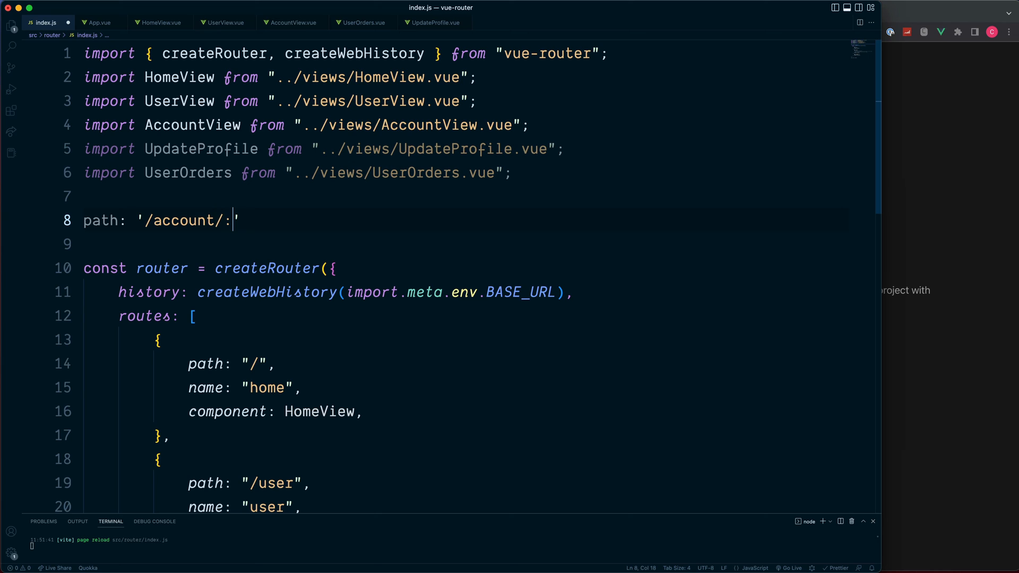
text(use)
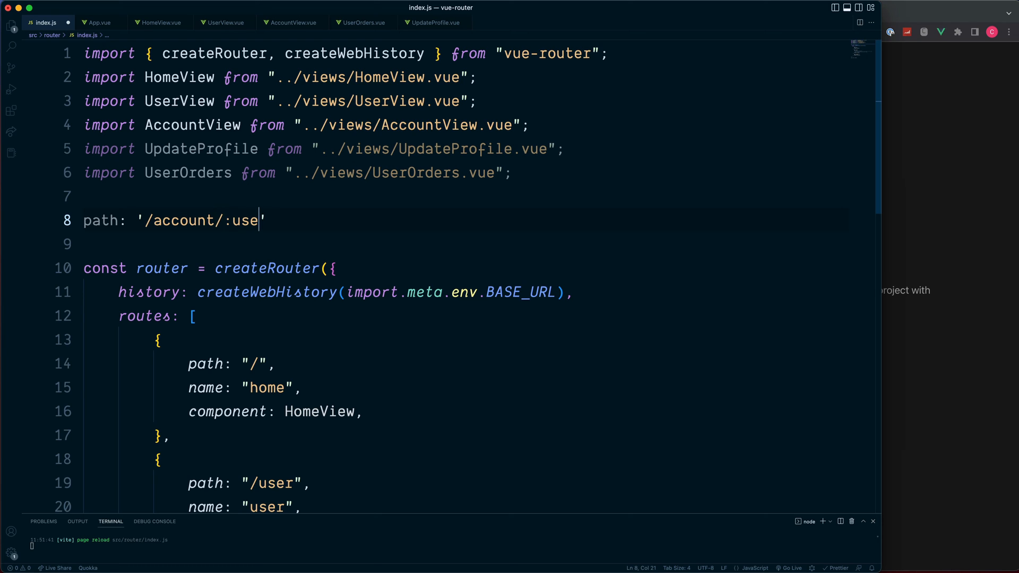
text(rId/)
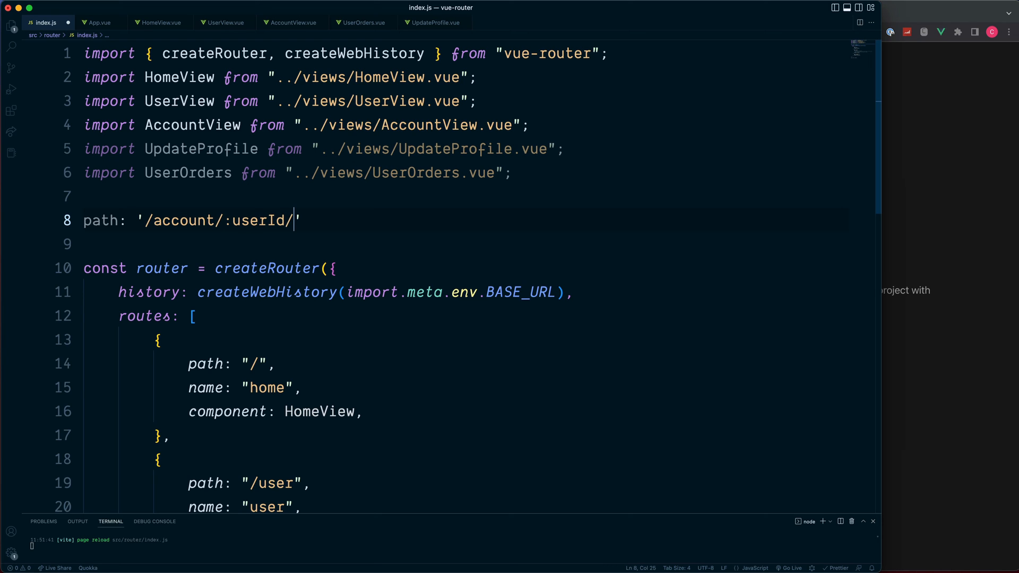
text(update)
click(464, 244)
text(path: '/account/:userId/ord)
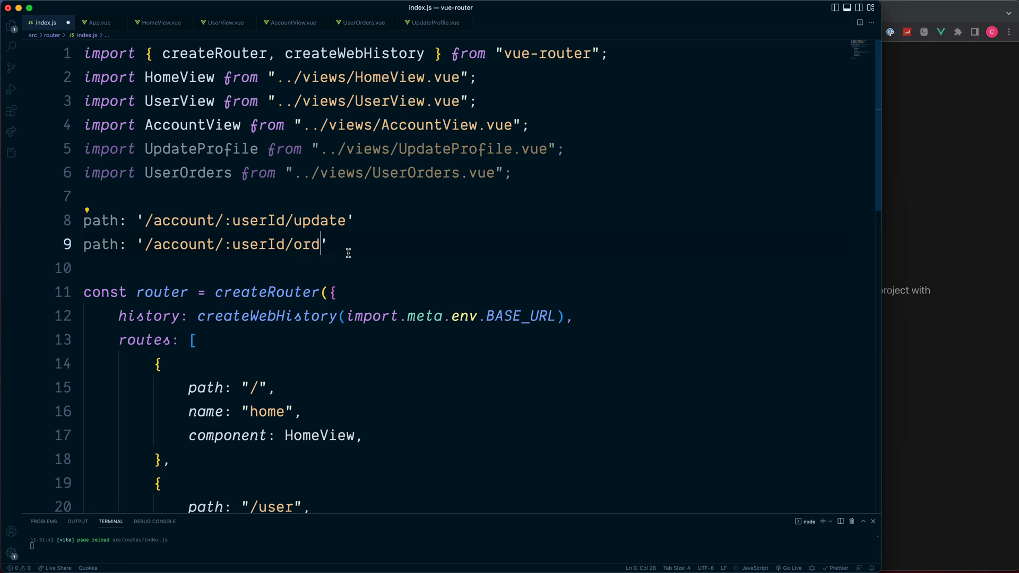
Complete the second draft path as '/account/:userId/orders'
text(ers)
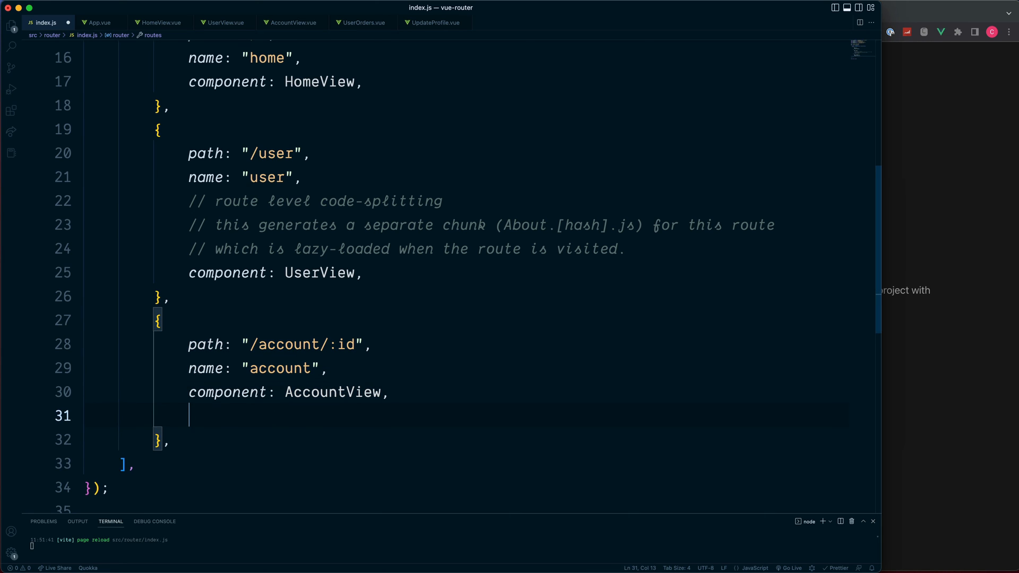
Add a children array to the account route with an 'update' path rendering UpdateProfile
text(childern:)
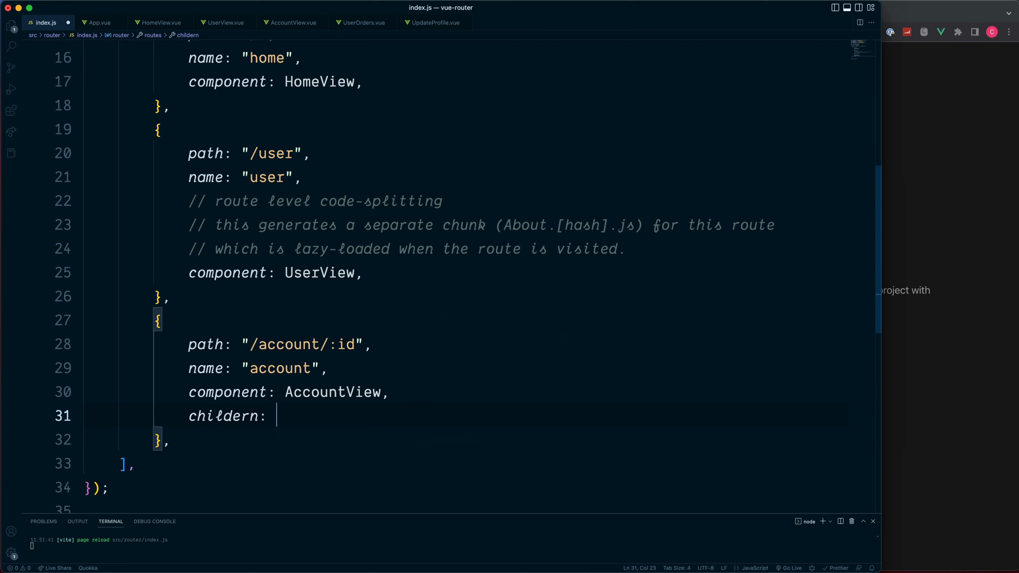
text([)
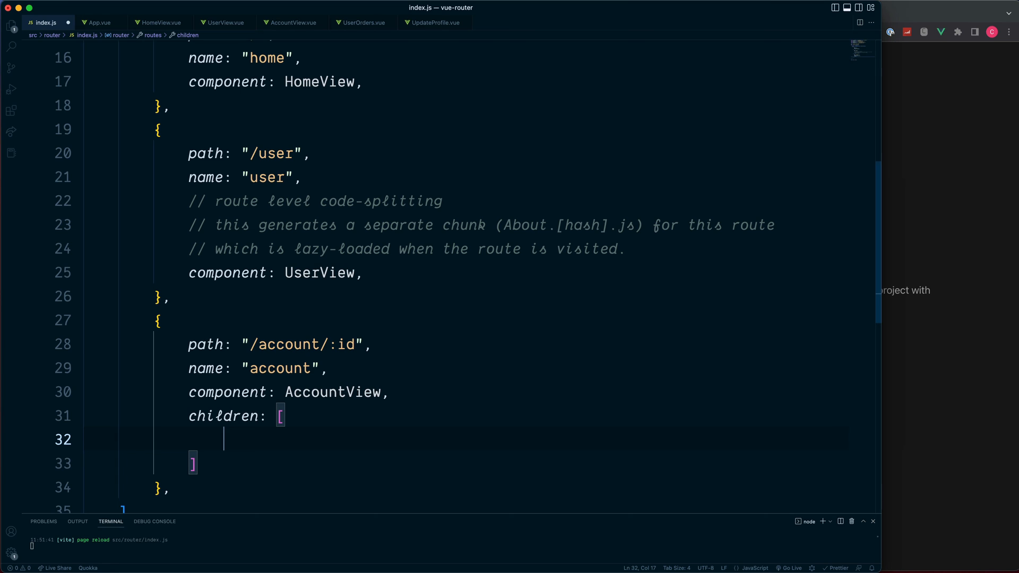
text({ path: '')
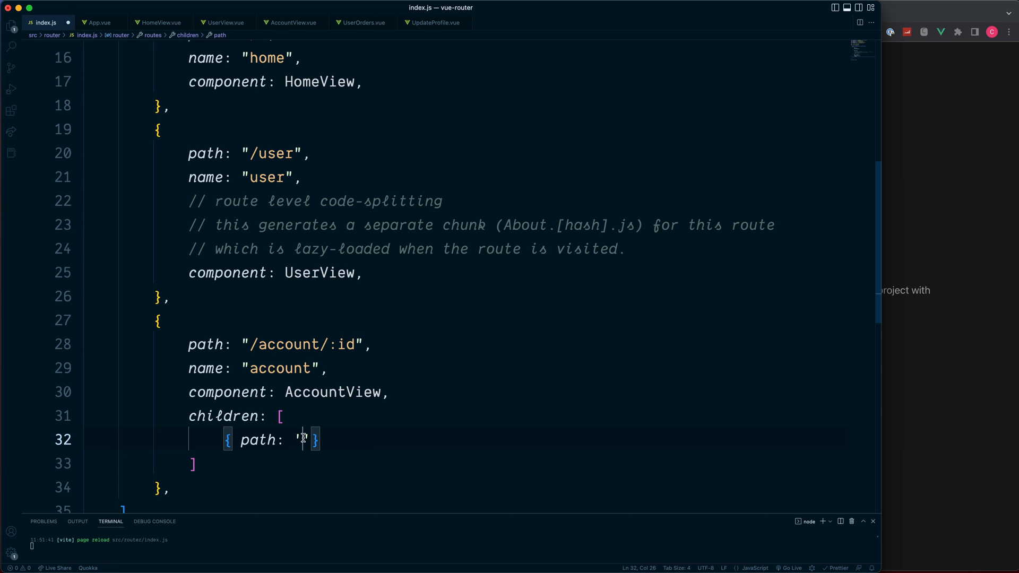
text(upda)
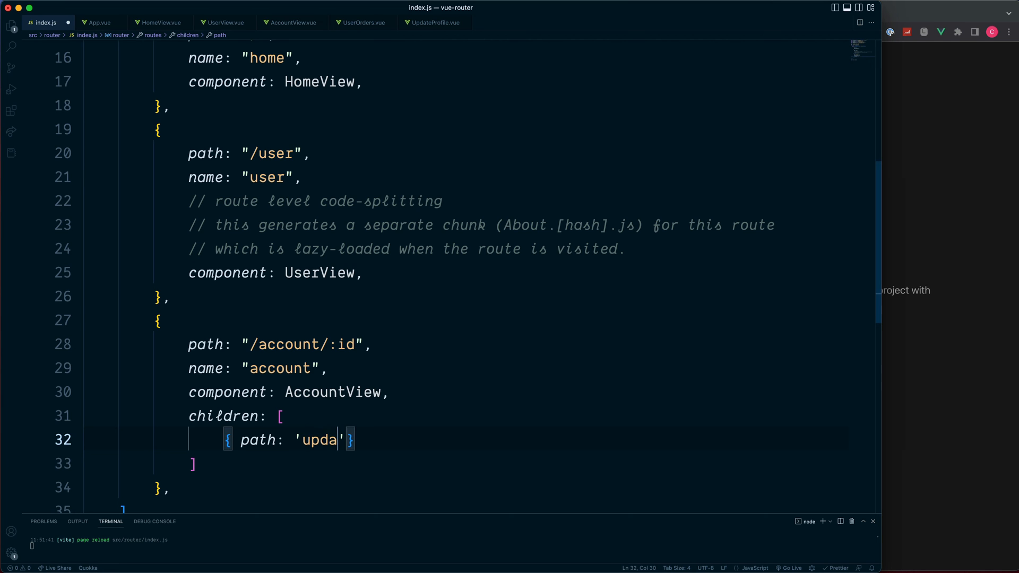
text(te',)
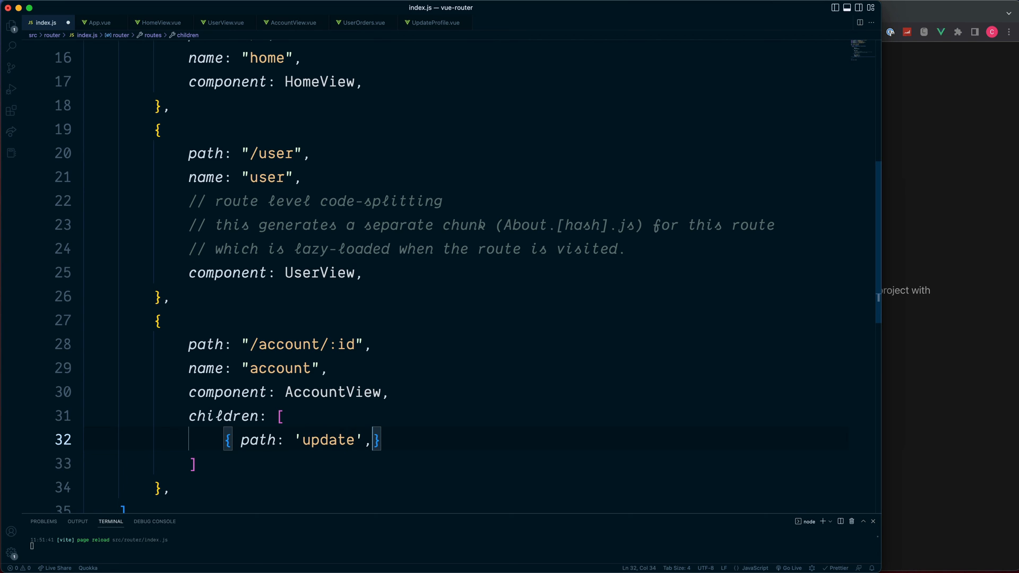
text(component:)
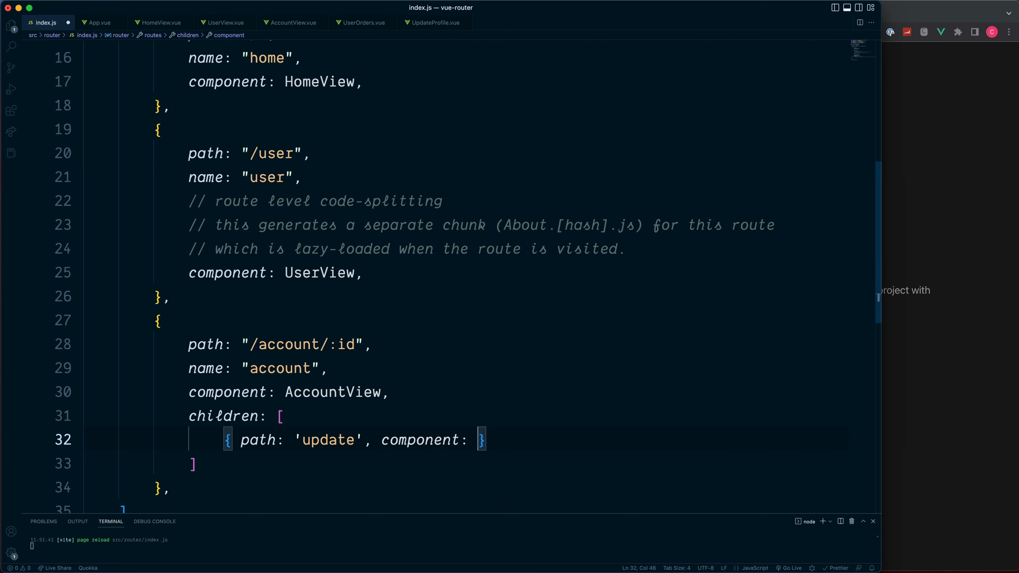
text(UpdateProfile)
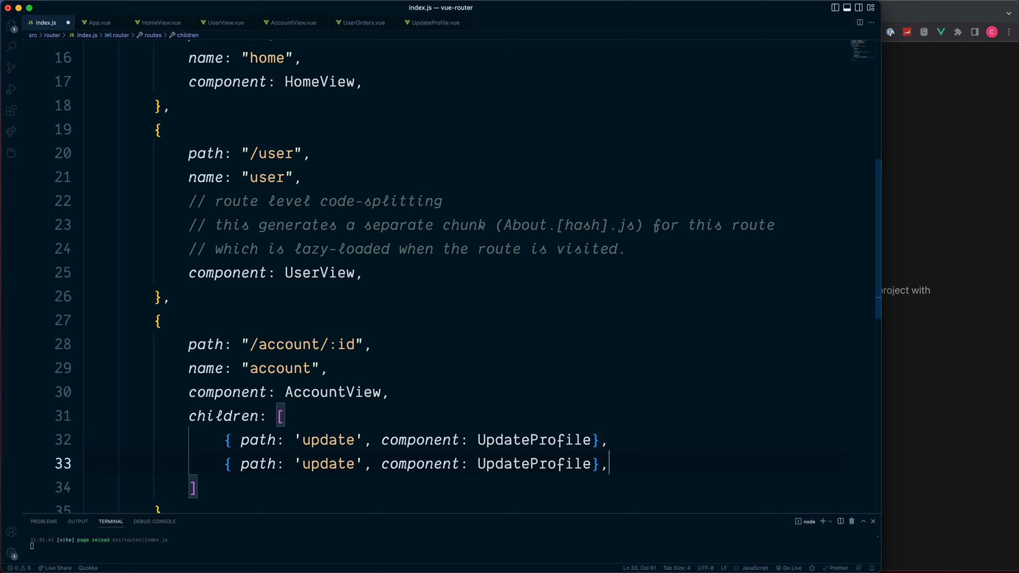
Change the duplicated child route to path 'orders' rendering UserOrders
click(322, 464)
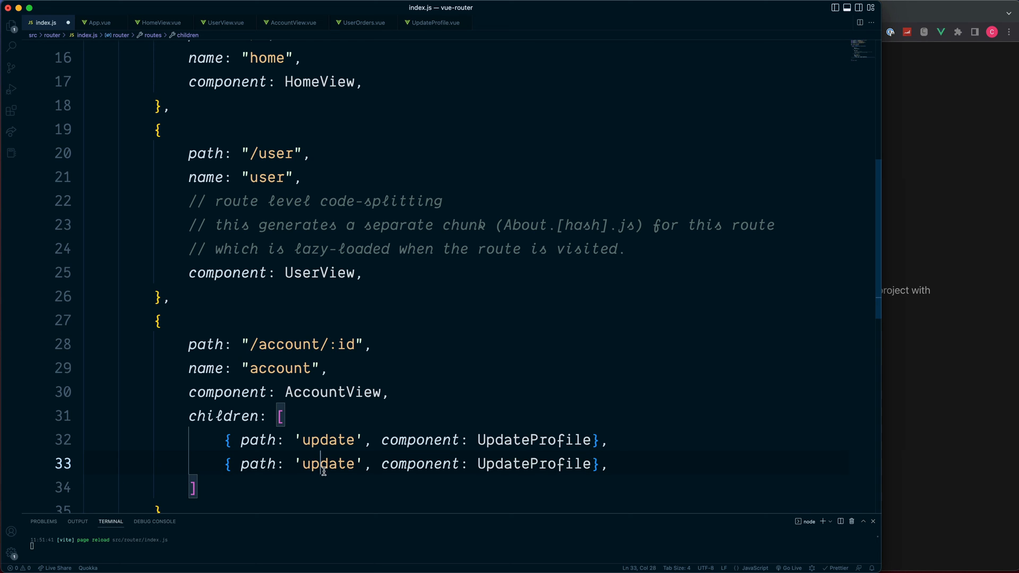
text(orders)
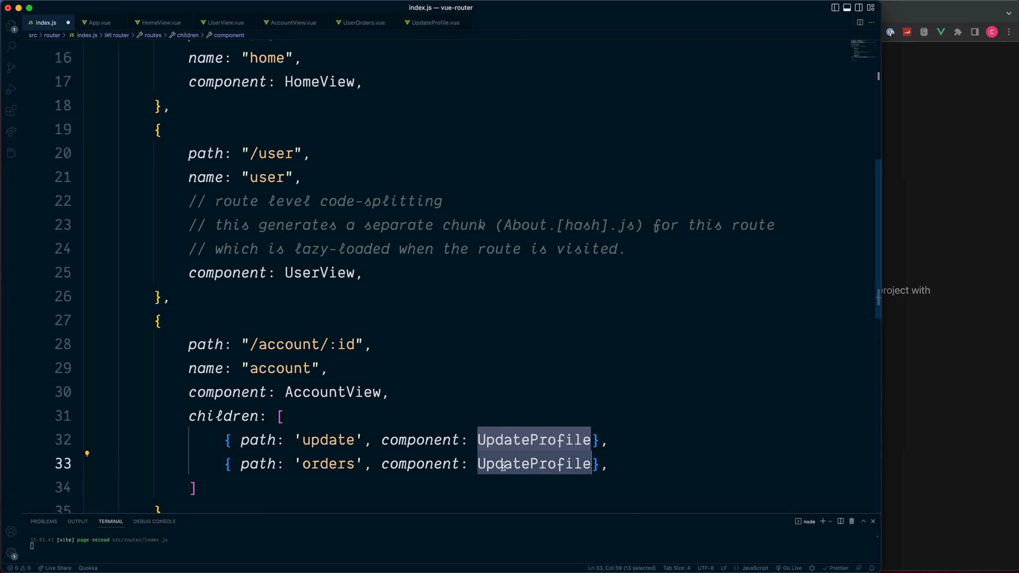
text(u)
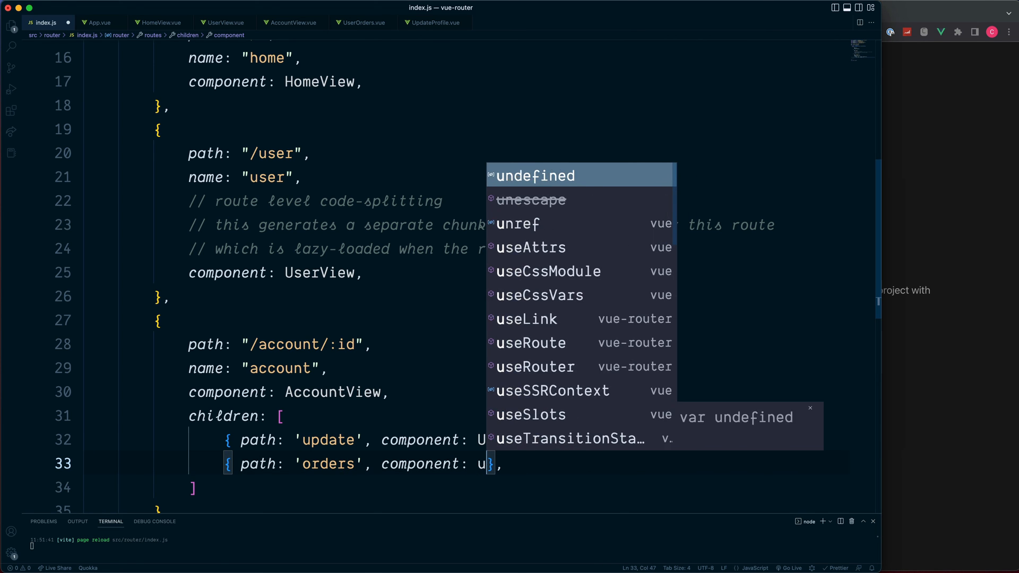
text(UserOrders)
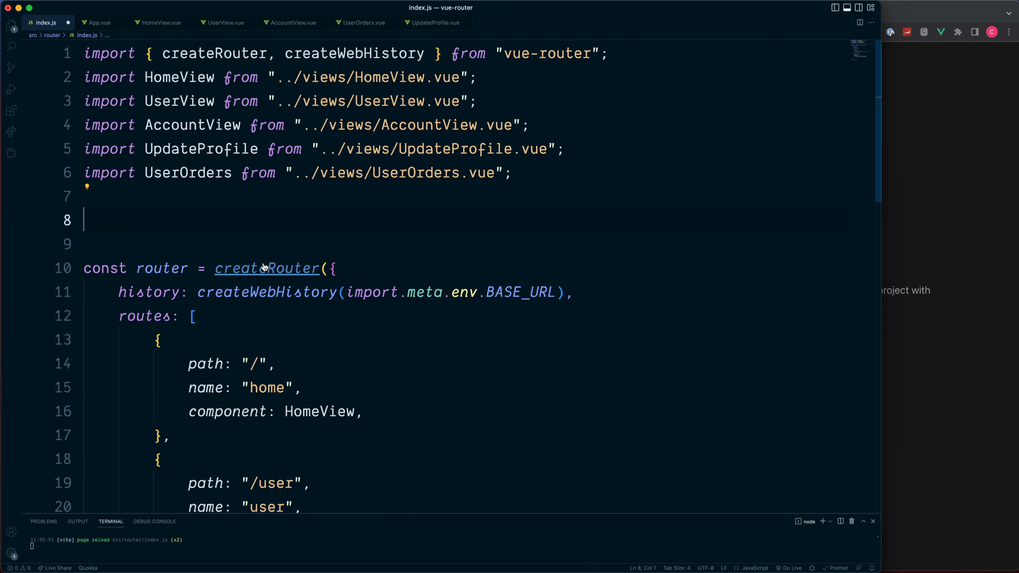
scroll(down, 3)
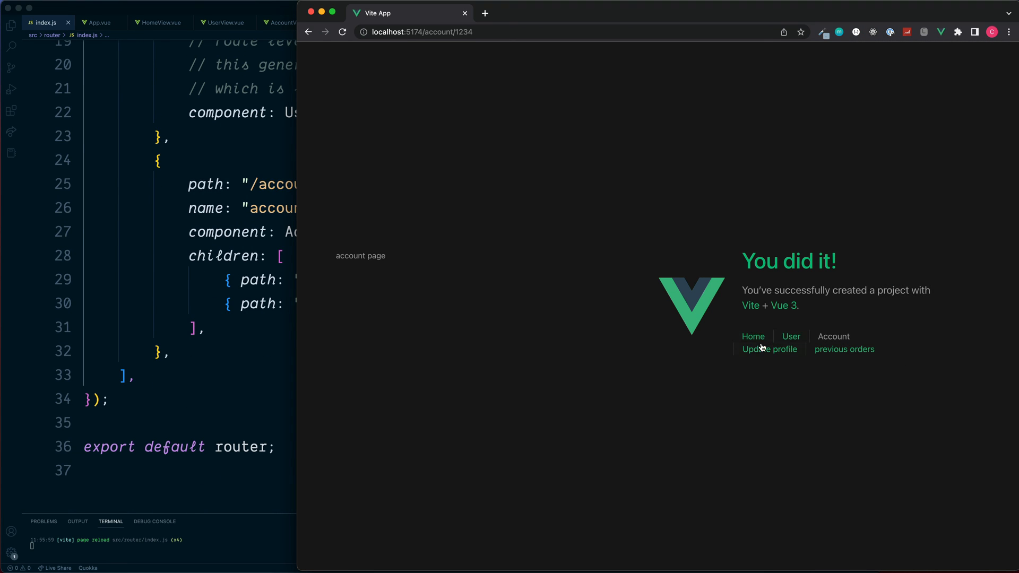
mouse_move(770, 349)
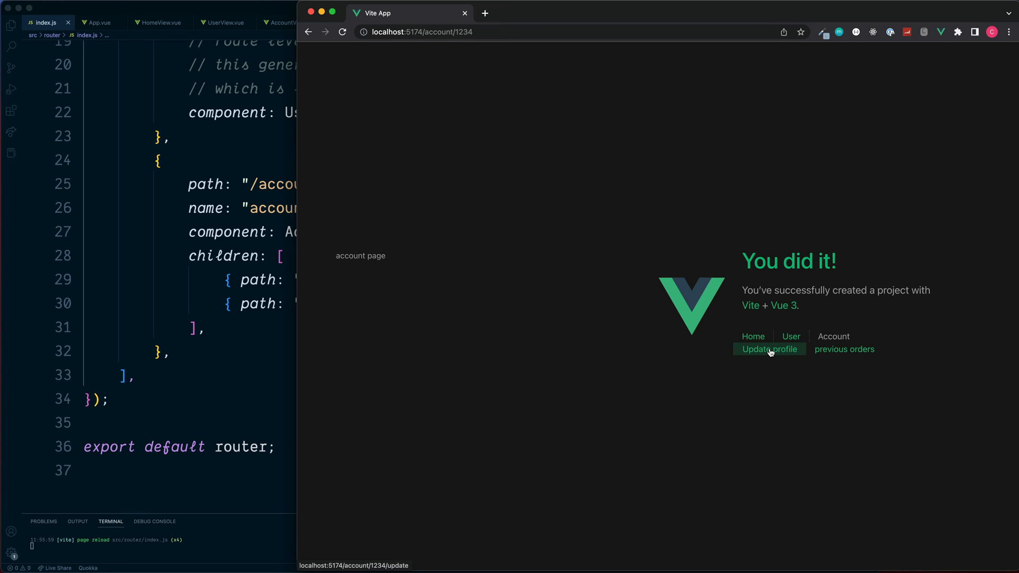
Visit /account/1234/update via the link, then change the address to /account/1234/orders
click(770, 349)
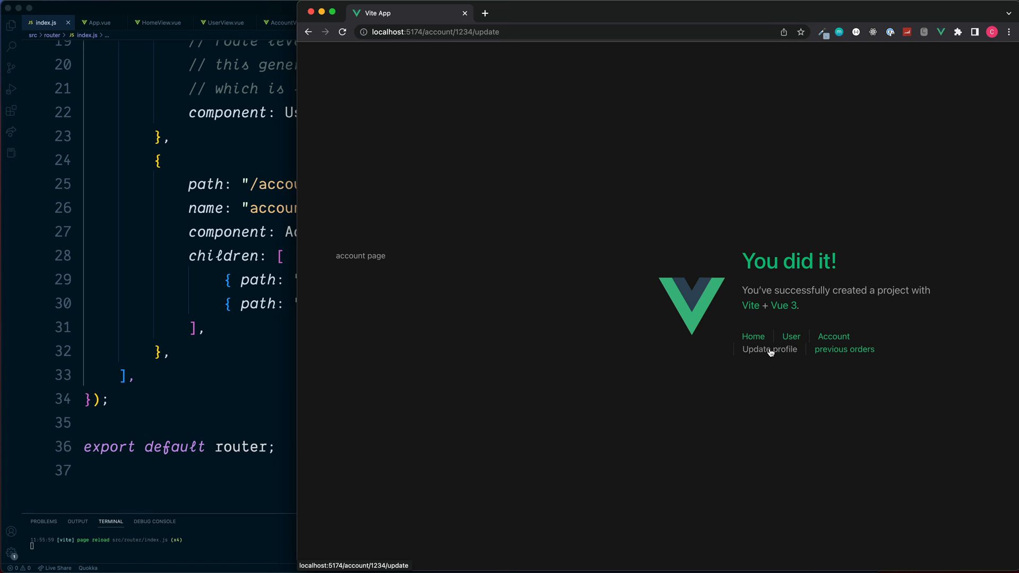
click(435, 31)
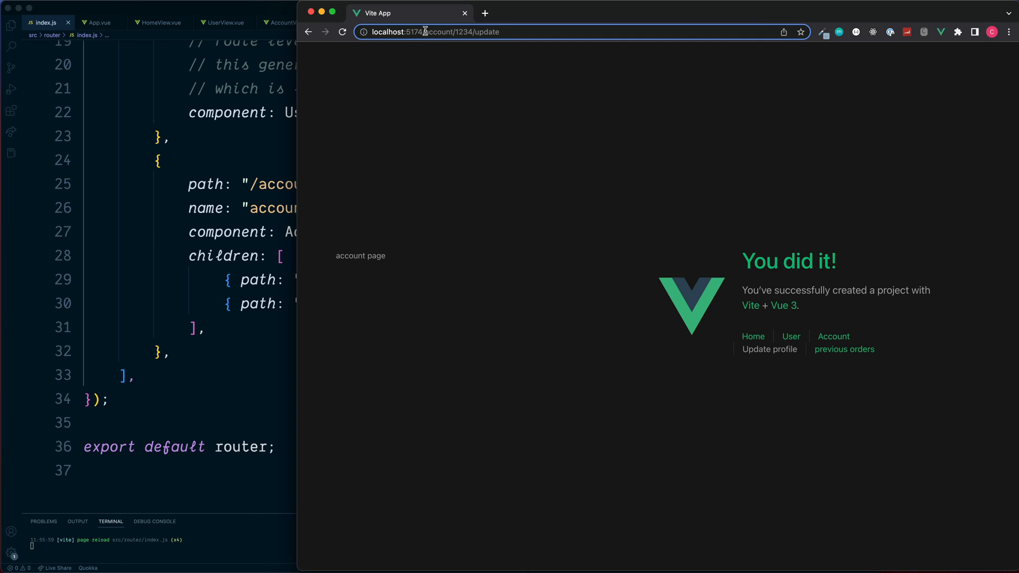
double_click(442, 32)
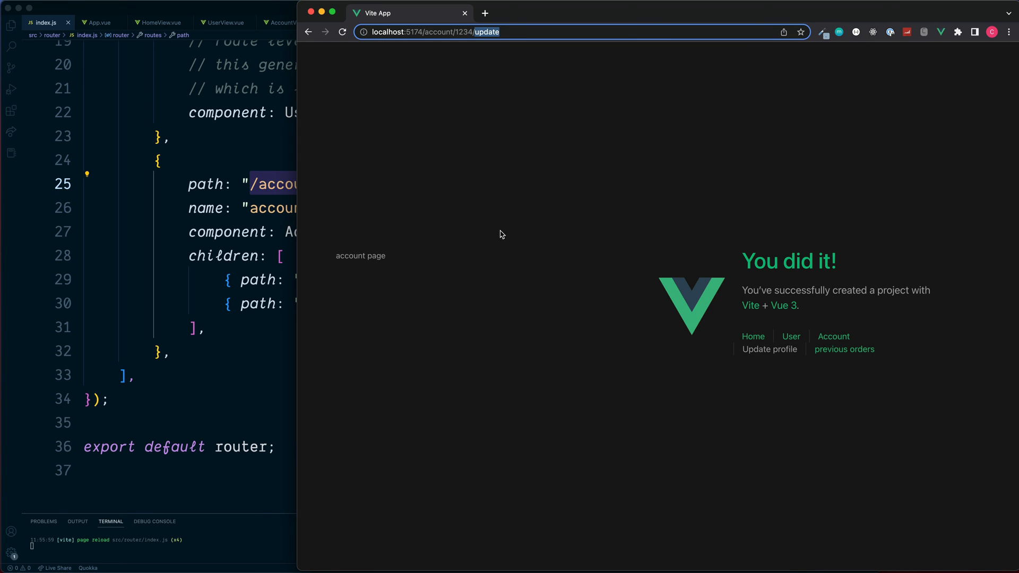
click(843, 349)
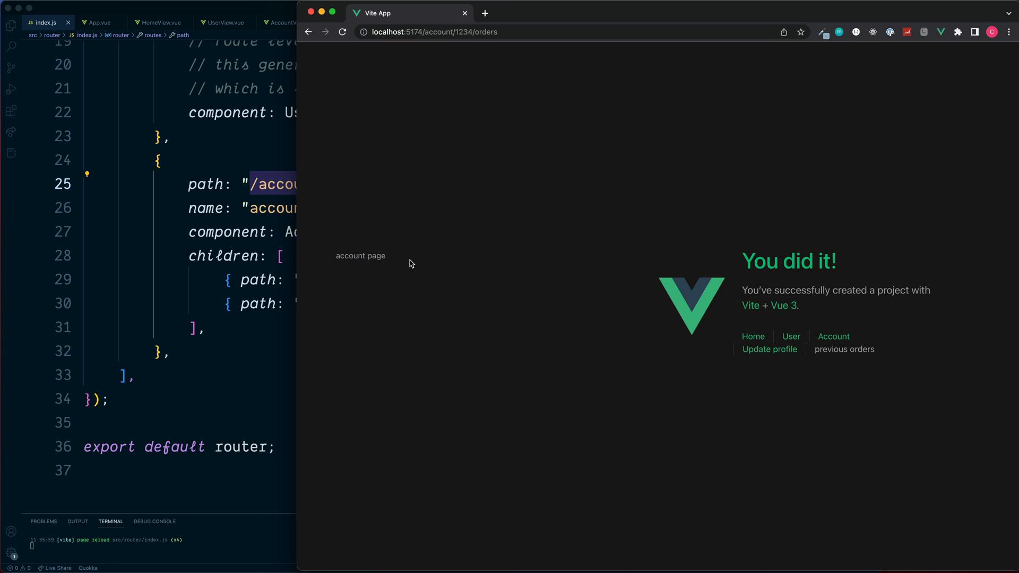
mouse_move(484, 294)
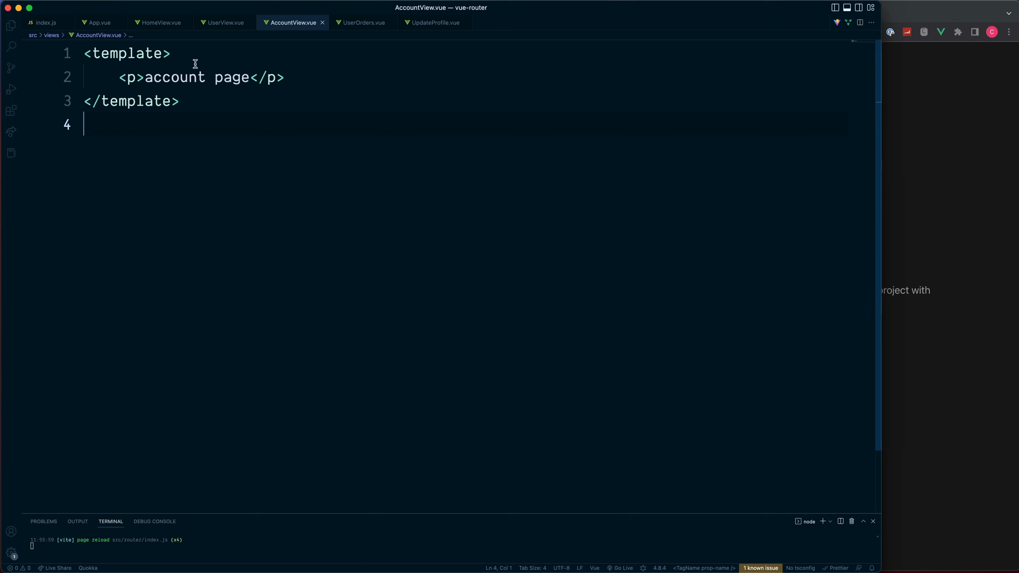
mouse_move(322, 232)
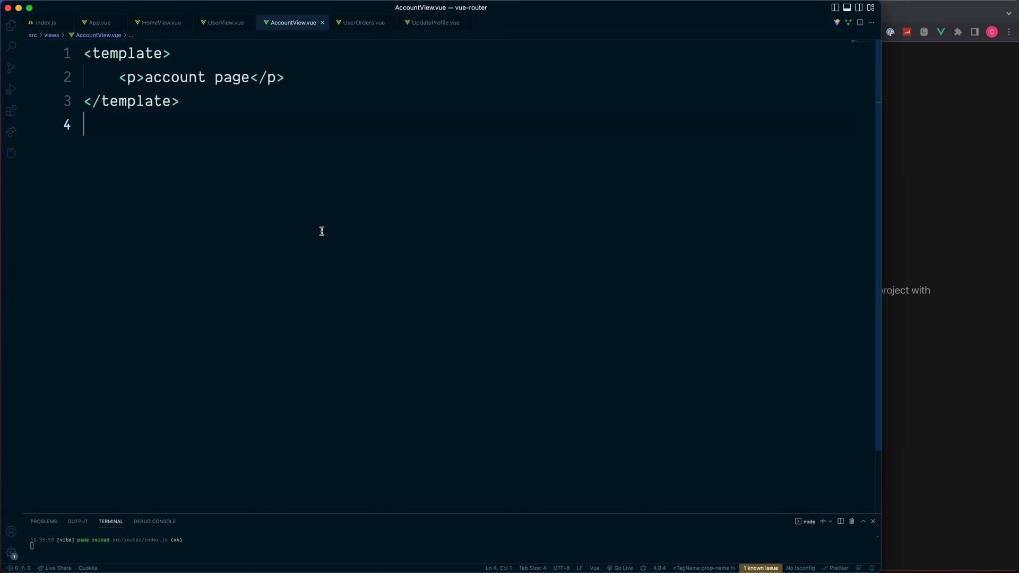
Insert <RouterView /> below the account page paragraph in AccountView.vue
click(285, 76)
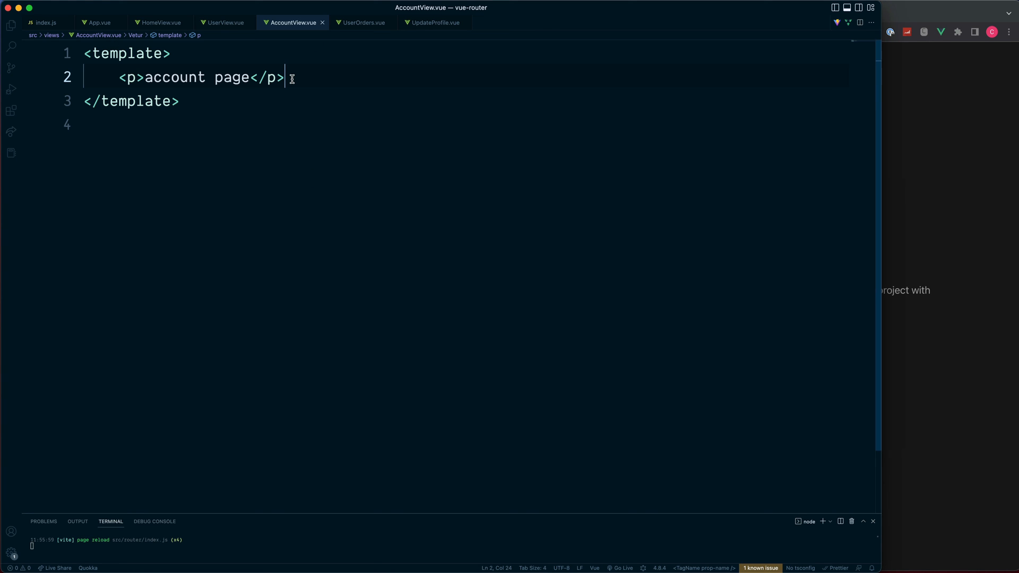
text(<RouterView />)
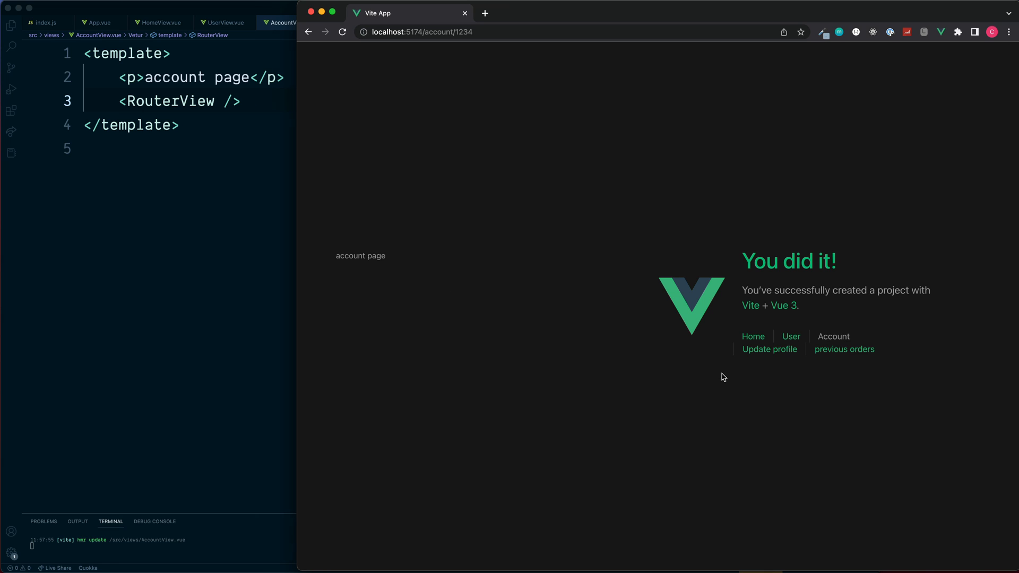
mouse_move(769, 349)
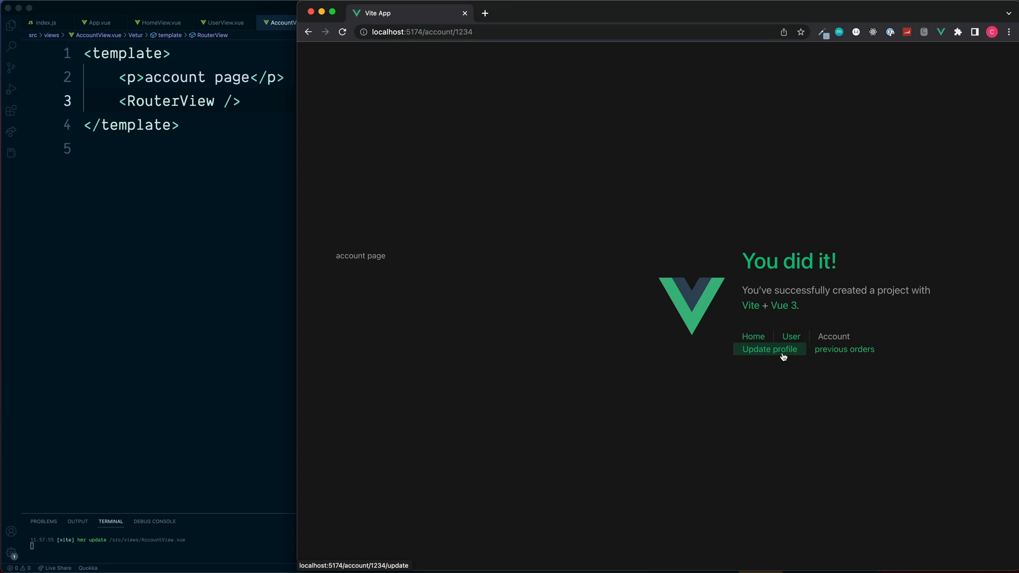
Visit the update profile page, then review the UserOrders and UpdateProfile templates
click(769, 349)
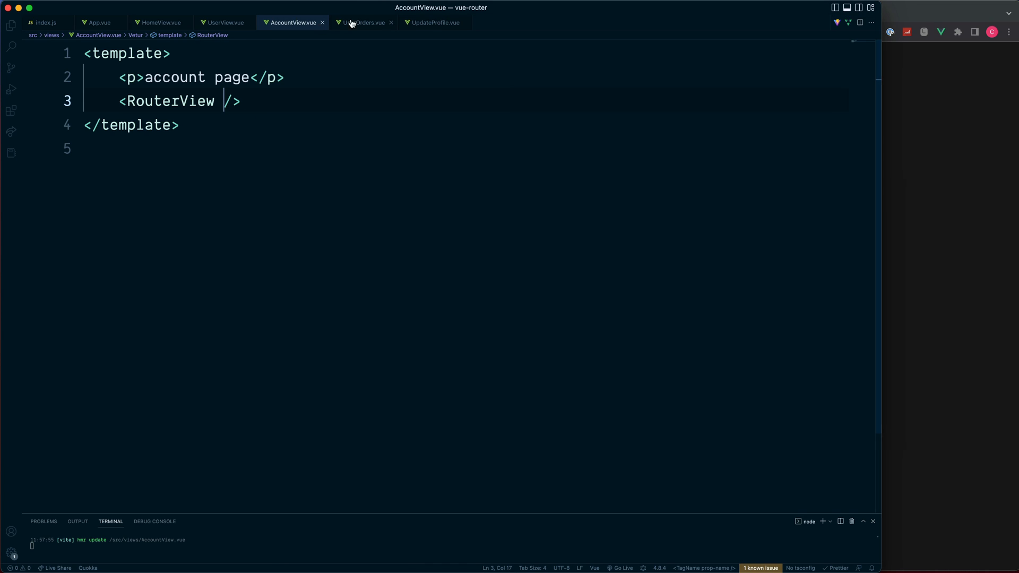
click(433, 23)
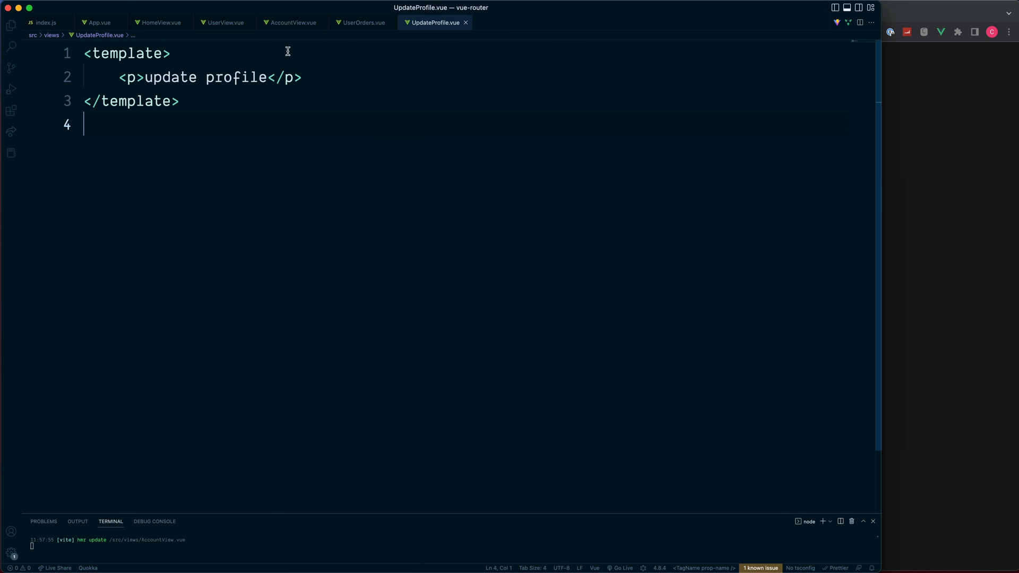
click(363, 22)
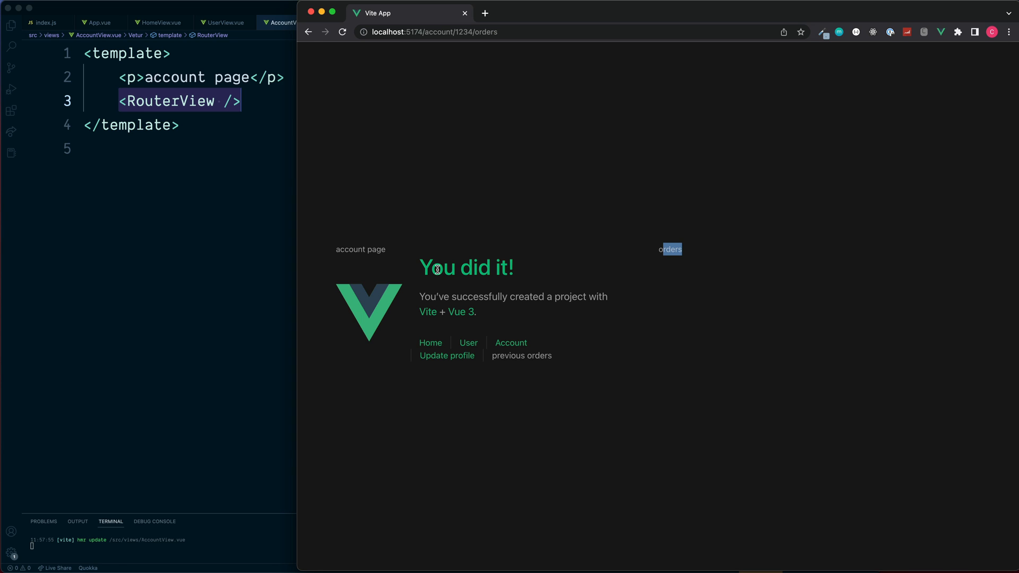
mouse_move(109, 76)
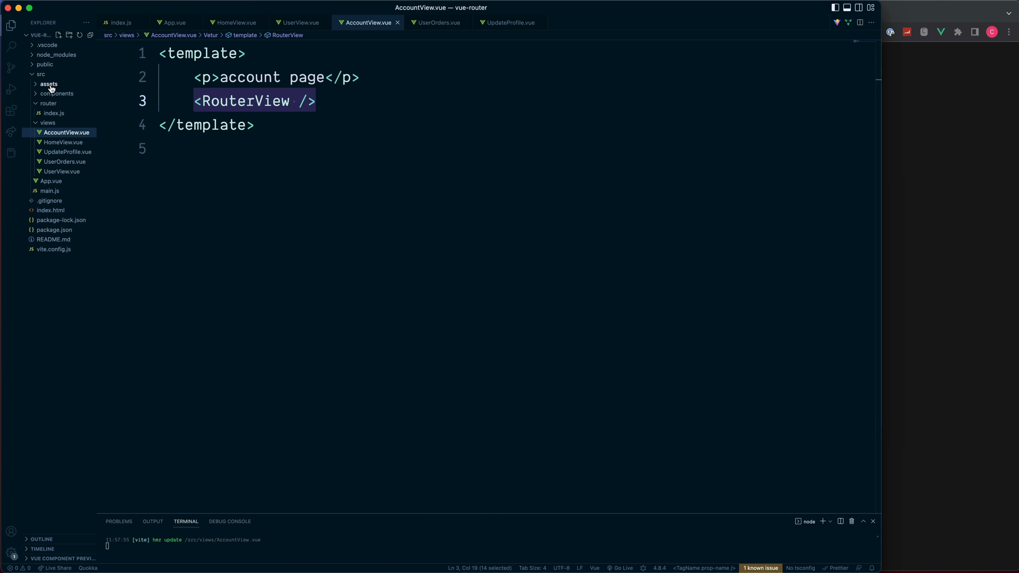
Empty src/assets/main.css, then show the unstyled update profile child content in Chrome
click(47, 83)
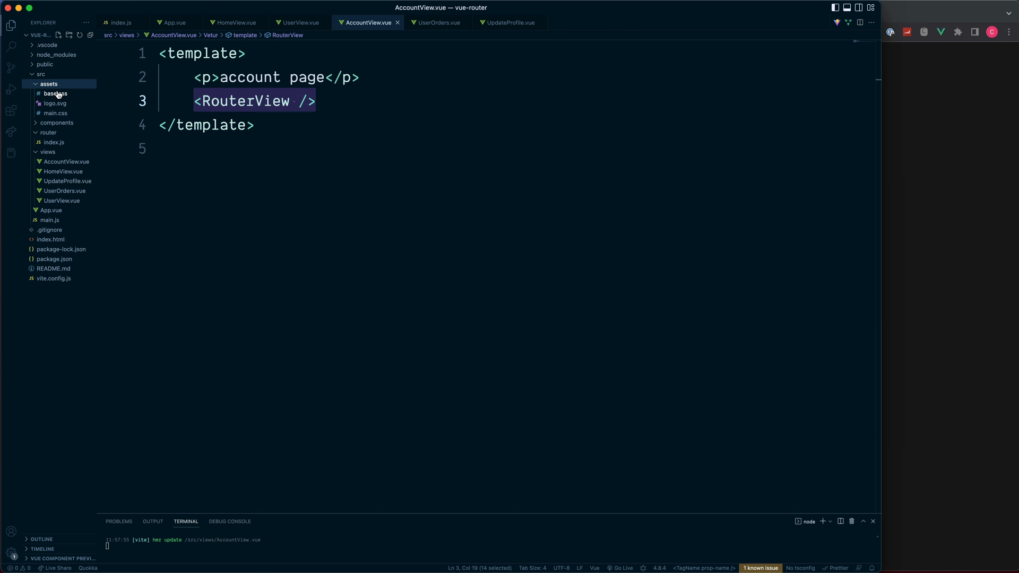
click(55, 113)
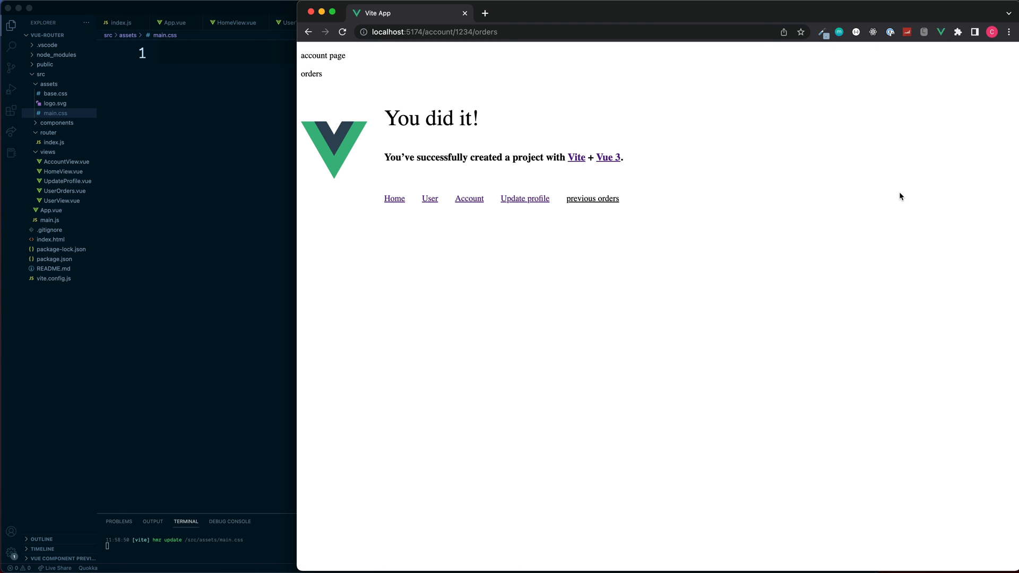
mouse_move(325, 78)
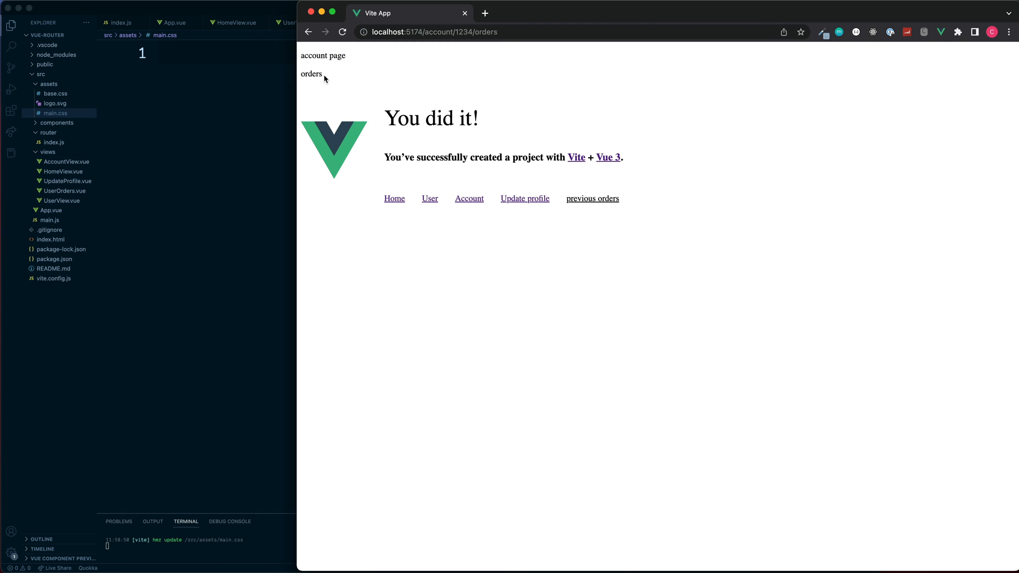
click(525, 199)
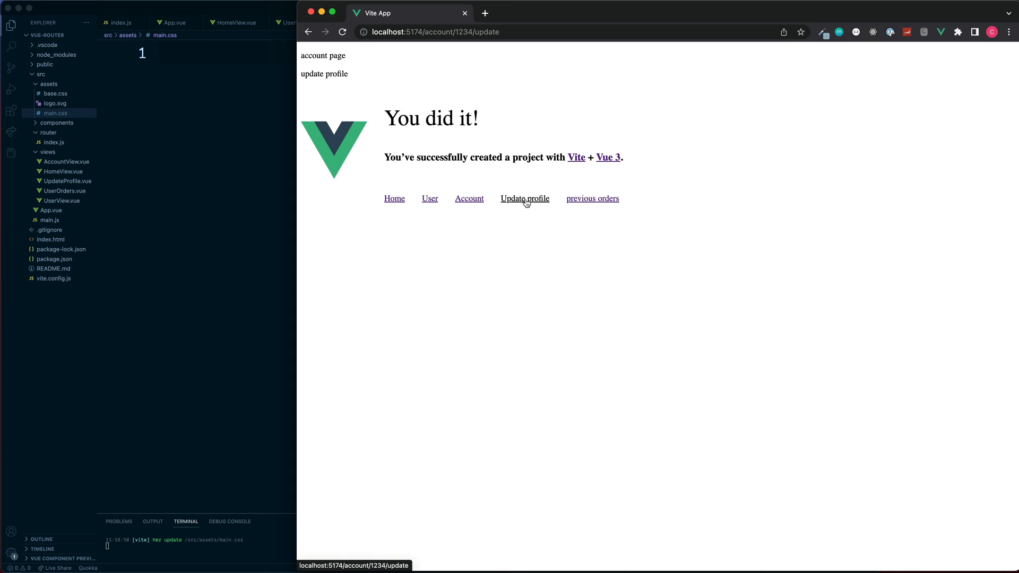